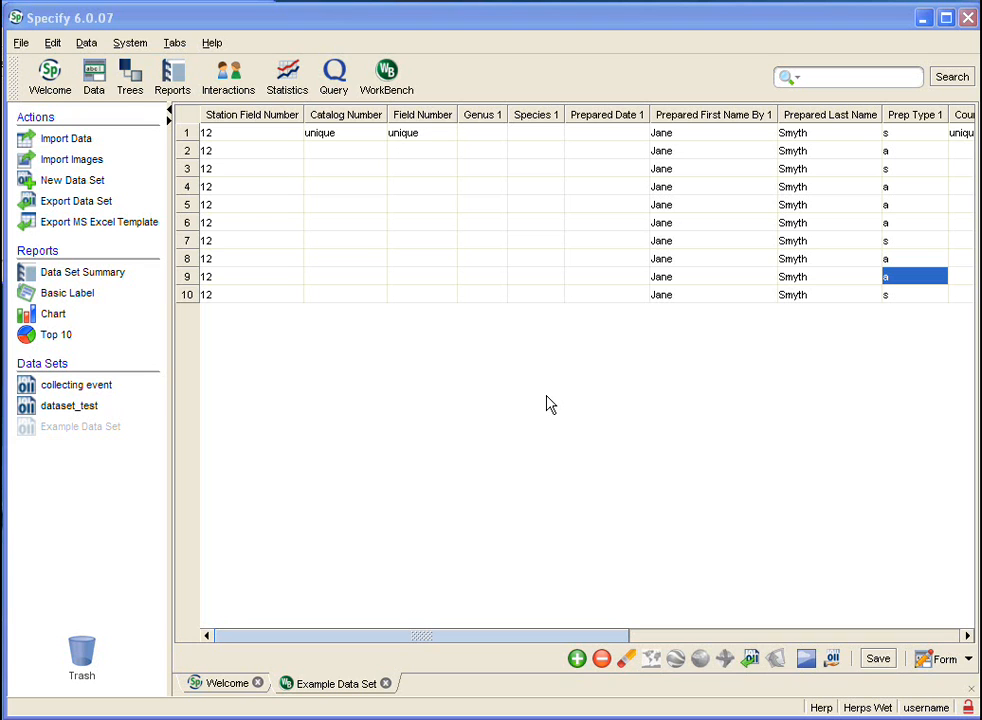
pyautogui.moveTo(547, 397)
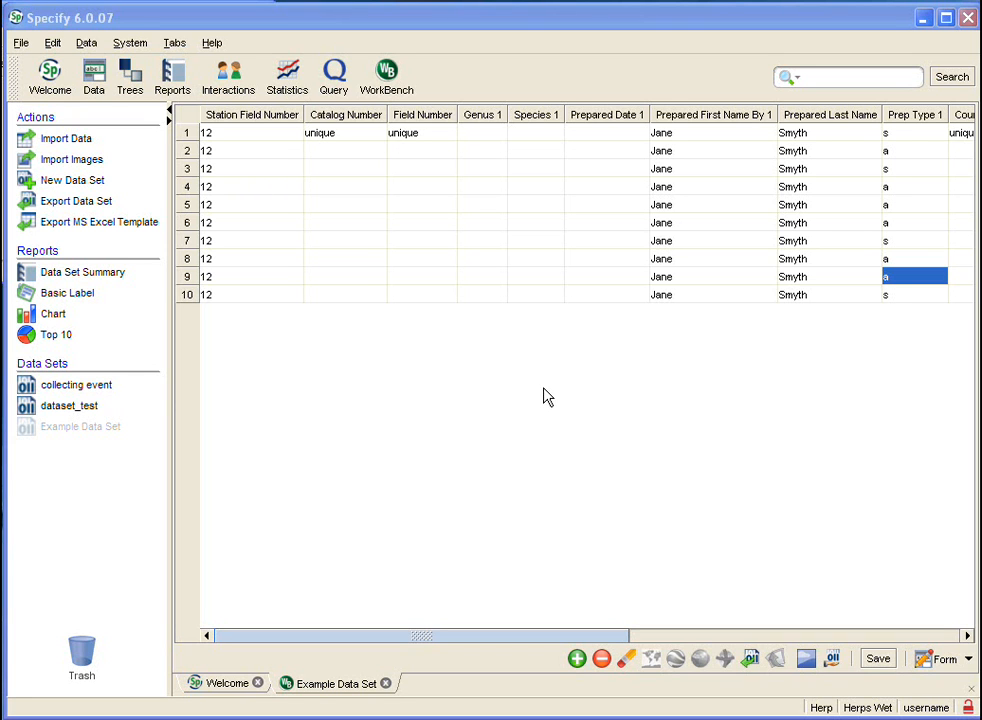
pyautogui.moveTo(297, 250)
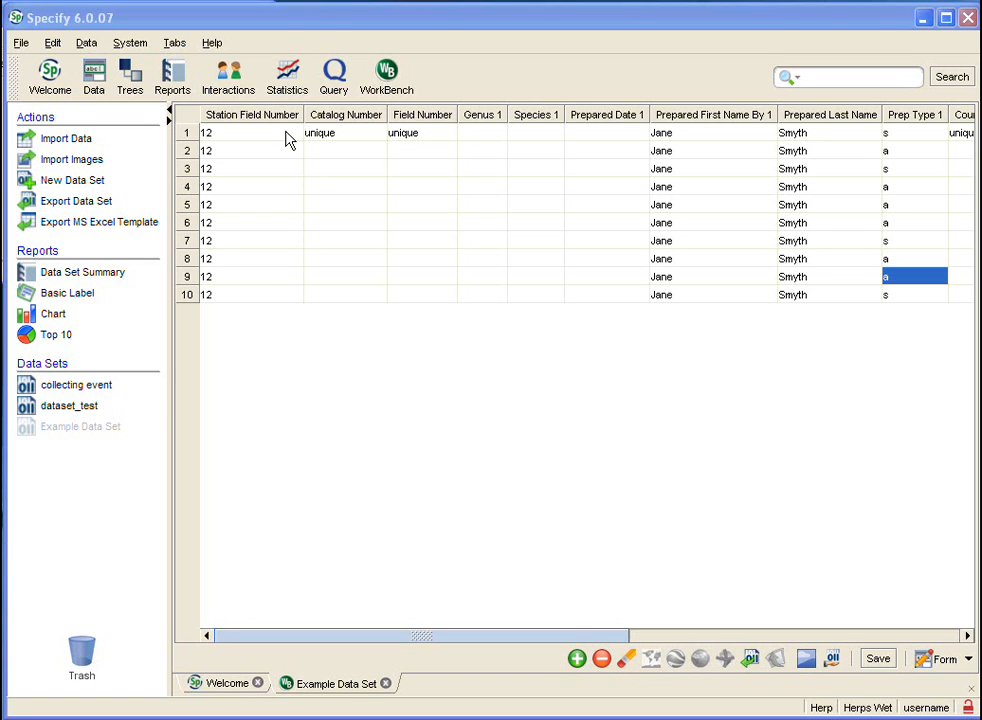
pyautogui.moveTo(563, 122)
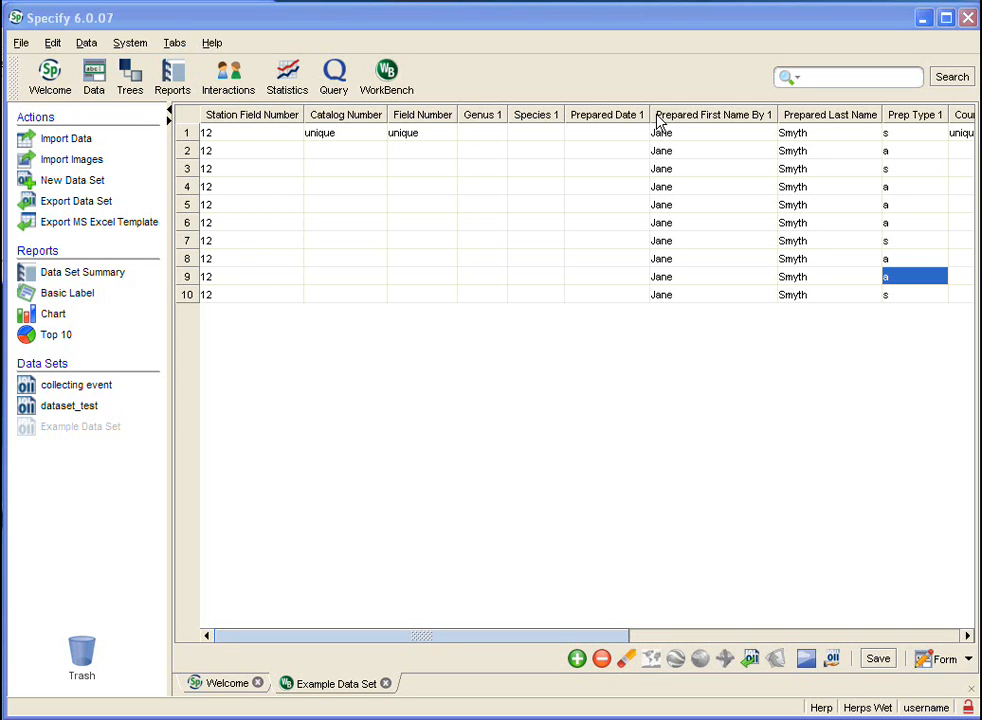
pyautogui.moveTo(588, 185)
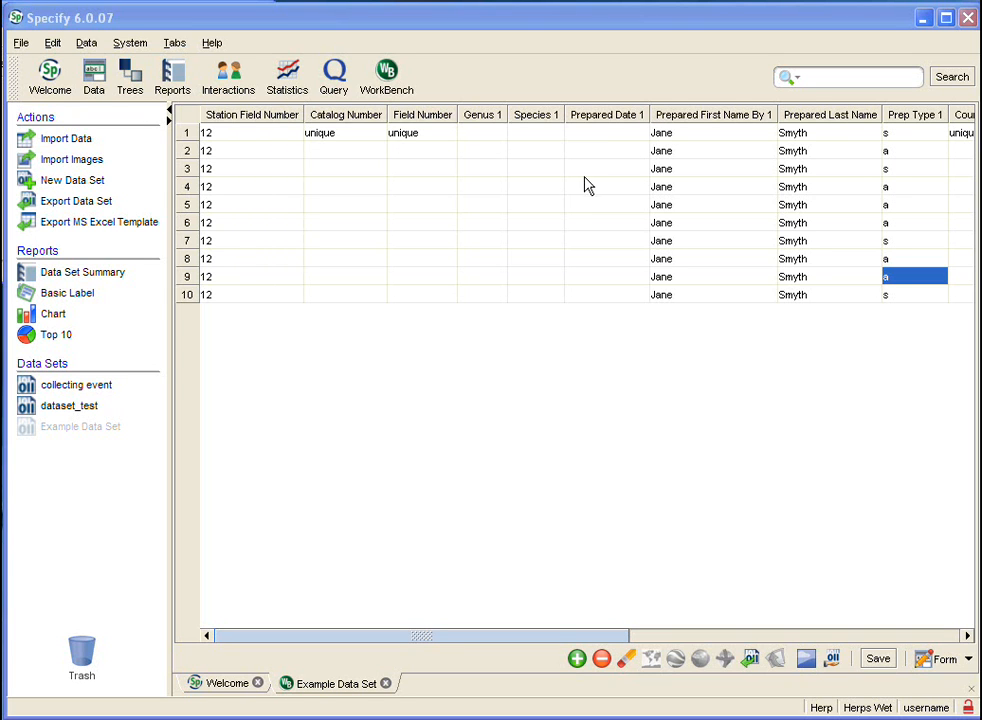
pyautogui.moveTo(367, 522)
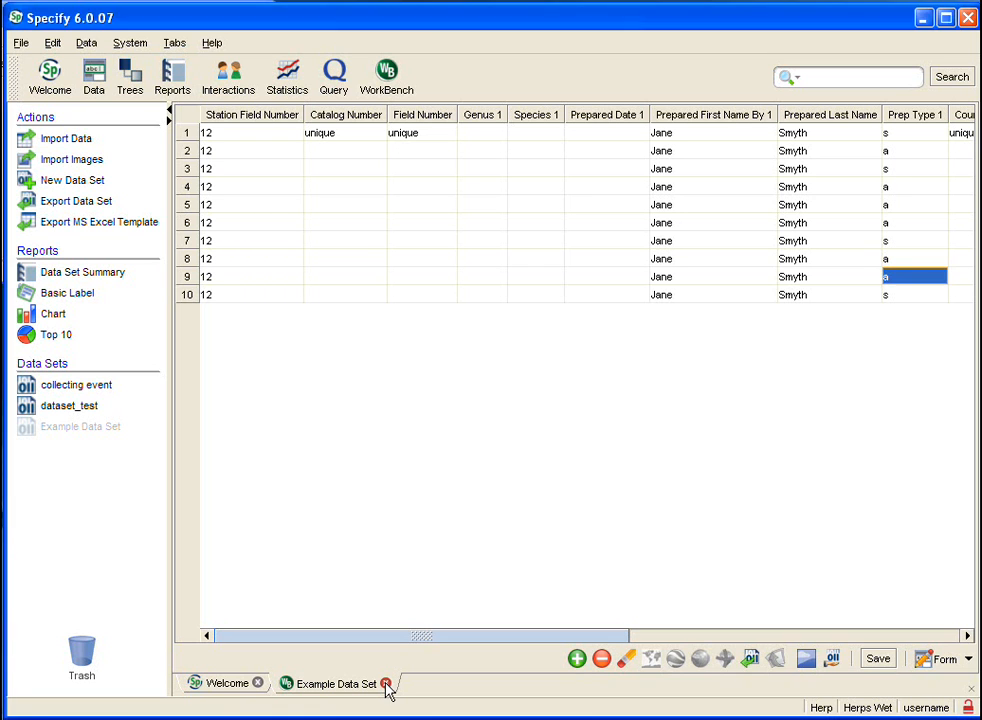
# - Close the Example Data Set tab, saving its changes
pyautogui.click(386, 683)
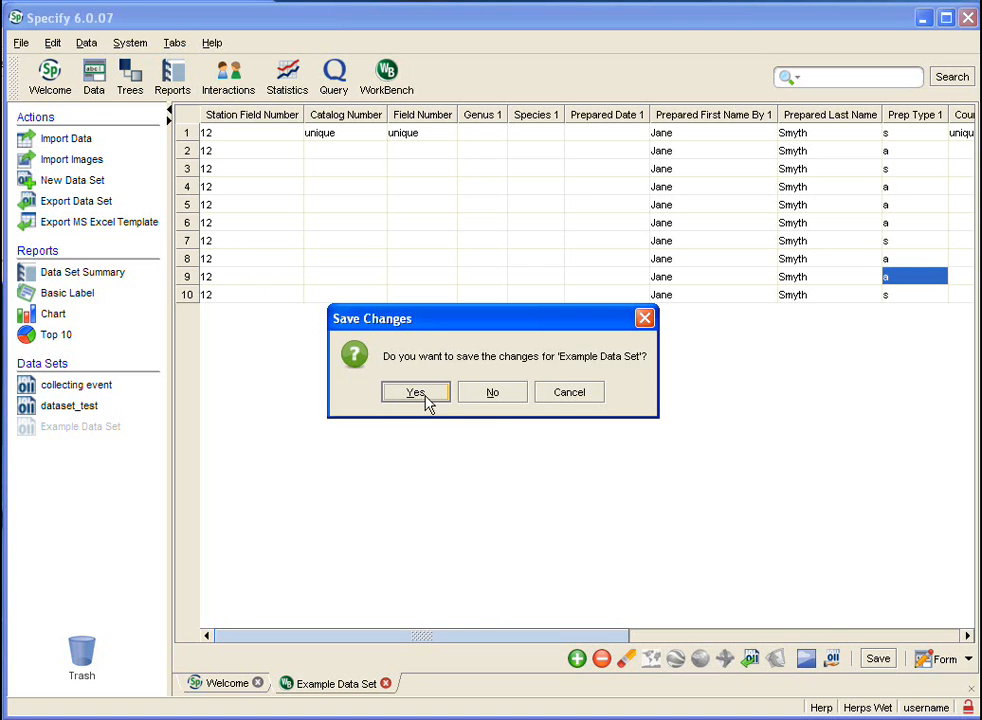
pyautogui.click(415, 391)
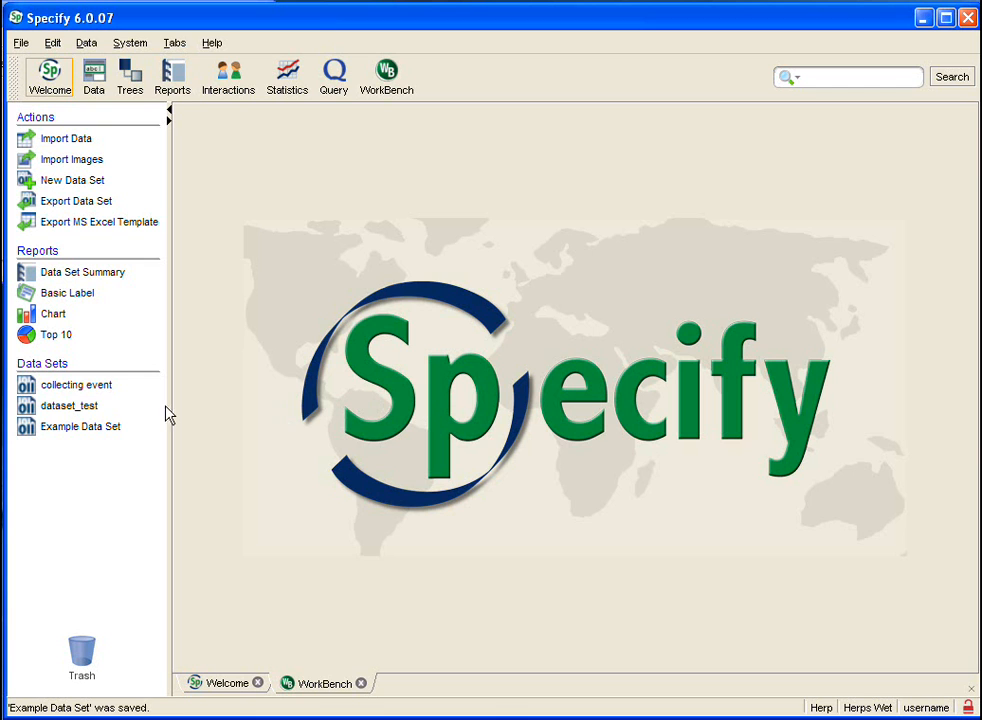
pyautogui.moveTo(81, 426)
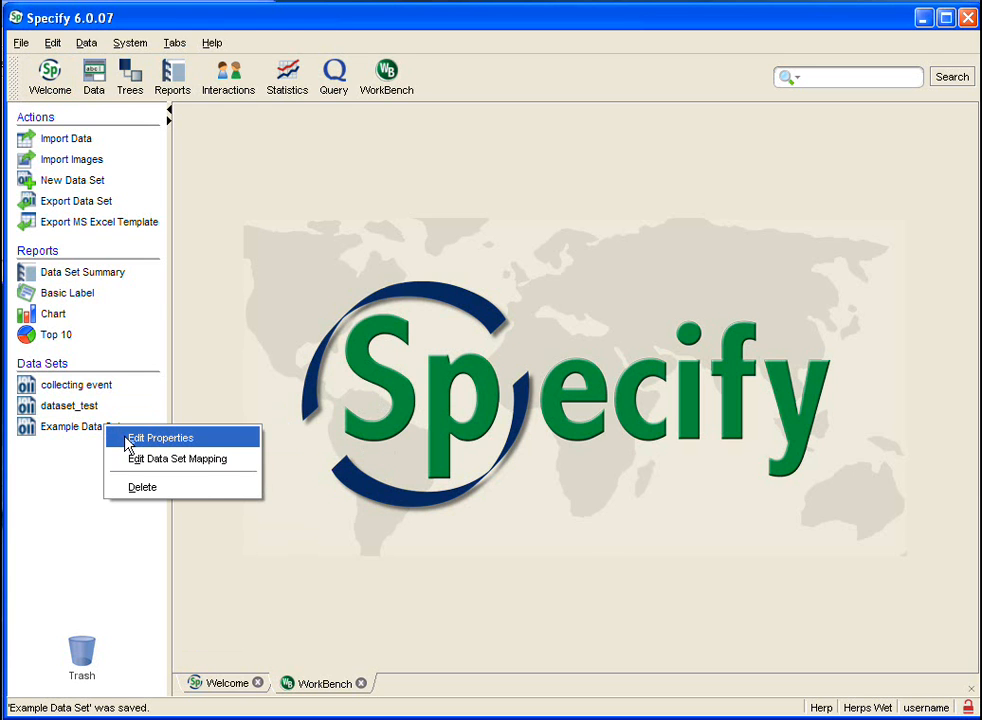
pyautogui.moveTo(165, 465)
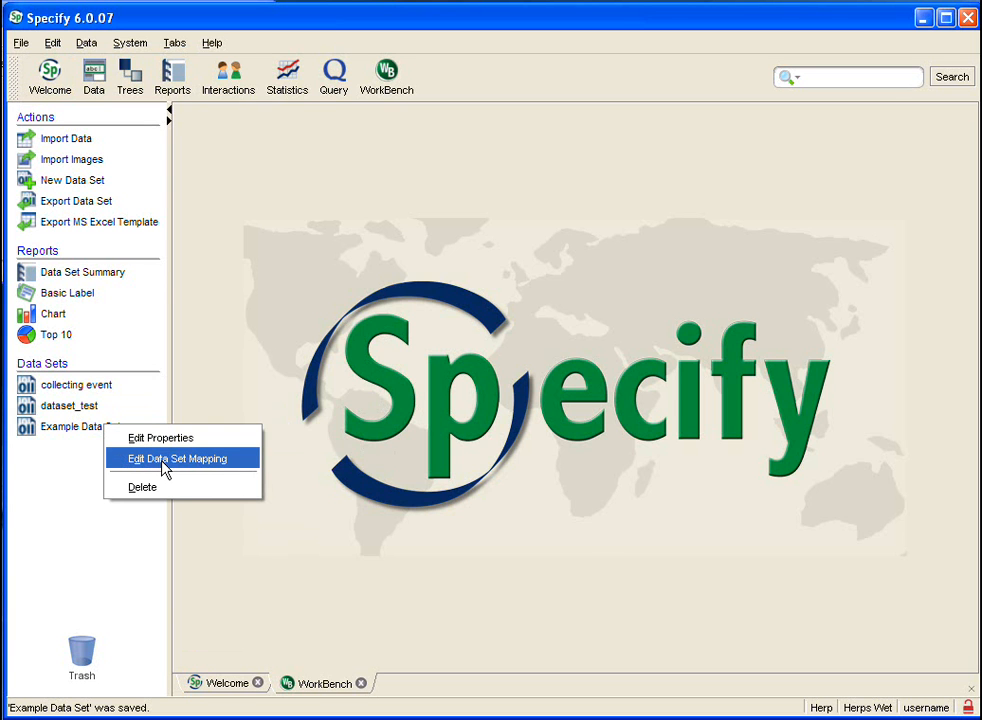
# - Choose Edit Data Set Mapping for Example Data Set
pyautogui.click(181, 458)
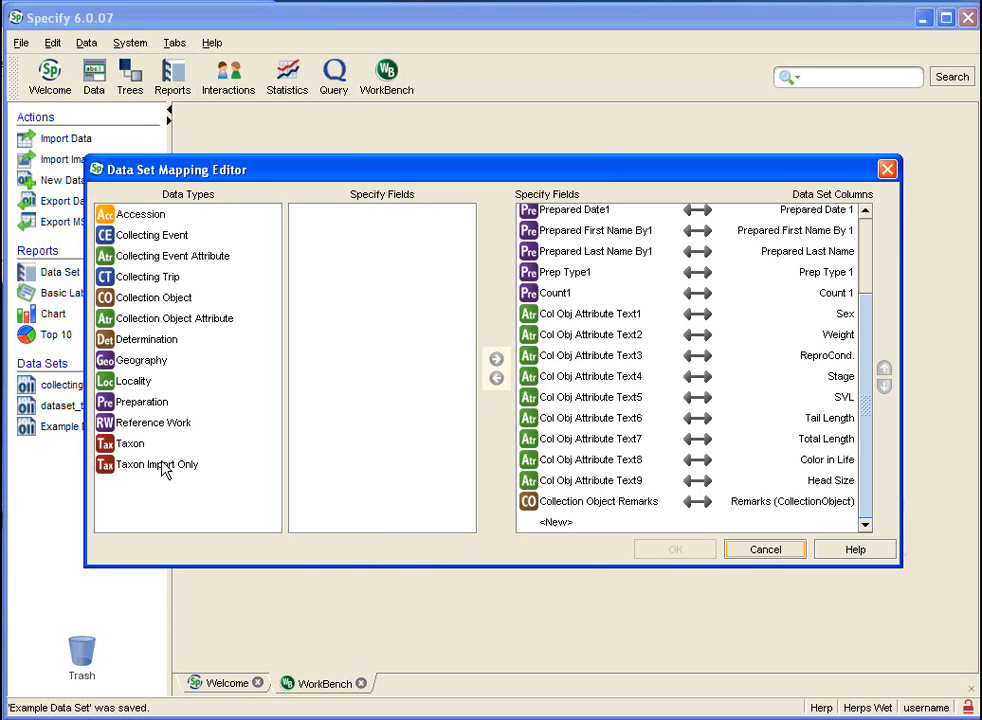
pyautogui.moveTo(835, 385)
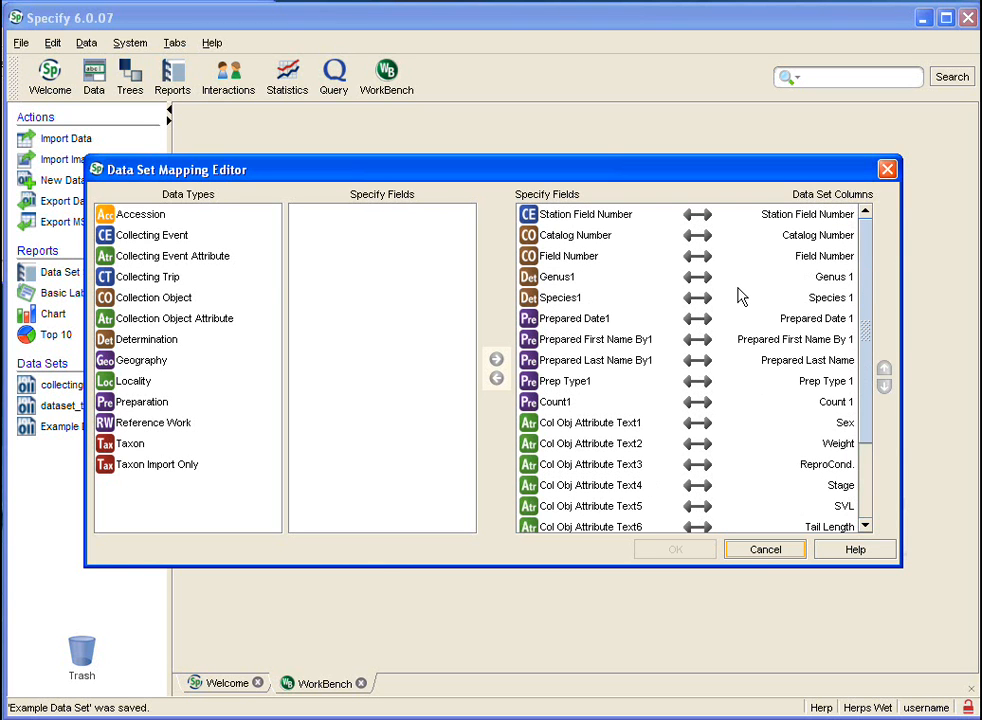
pyautogui.moveTo(648, 252)
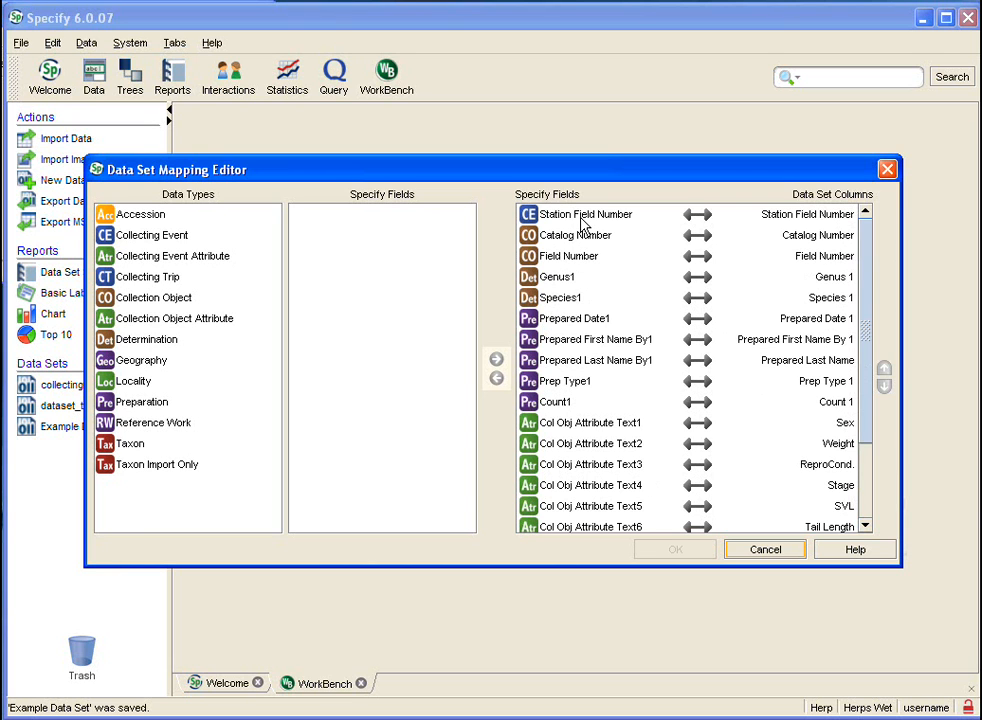
pyautogui.moveTo(570, 256)
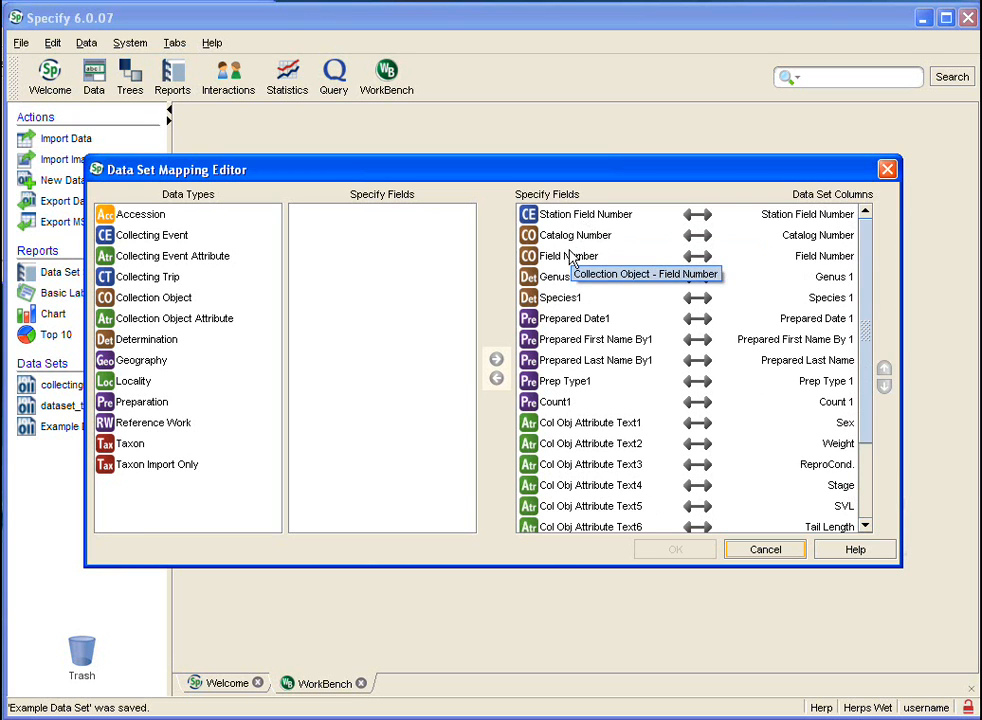
# - Move the Station Field Number mapping down until it sits just below Count1
pyautogui.click(153, 235)
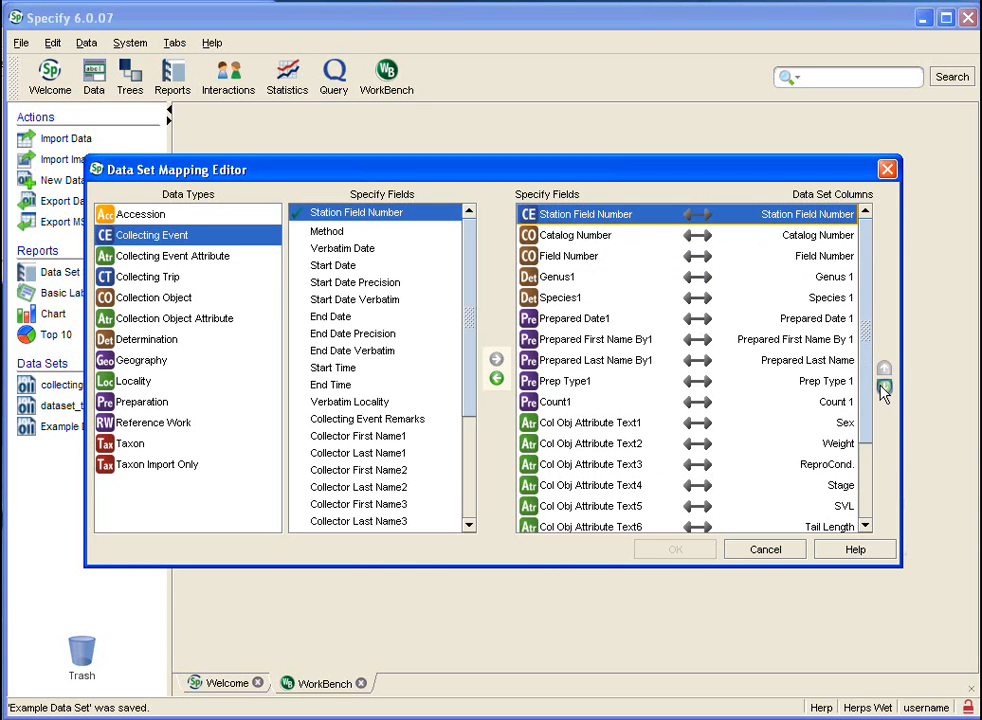
pyautogui.moveTo(884, 388)
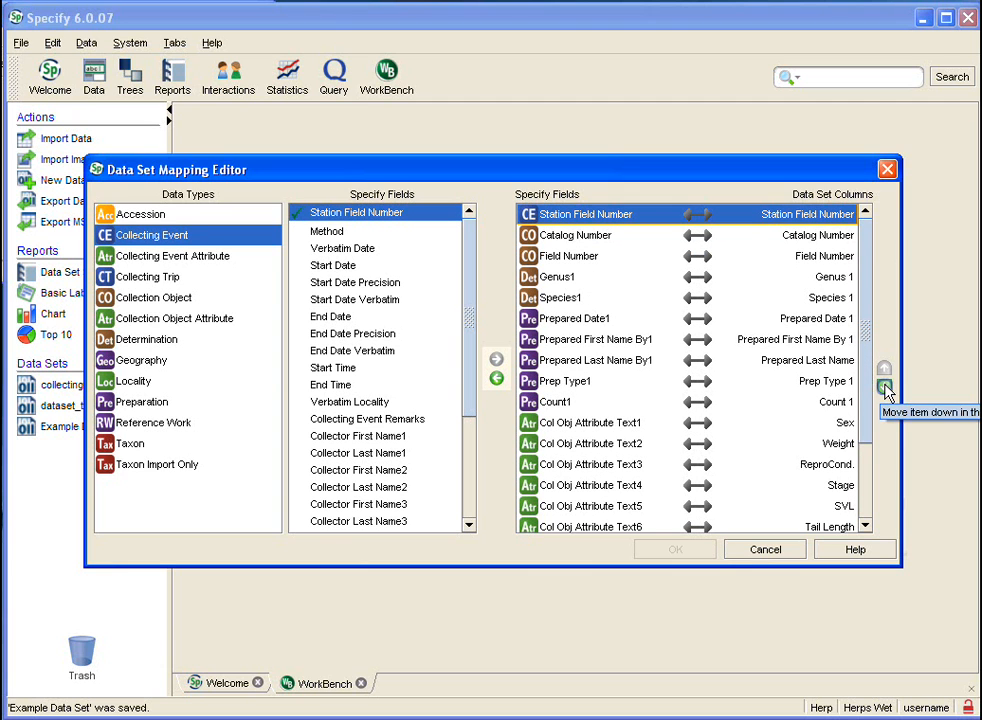
pyautogui.click(884, 388)
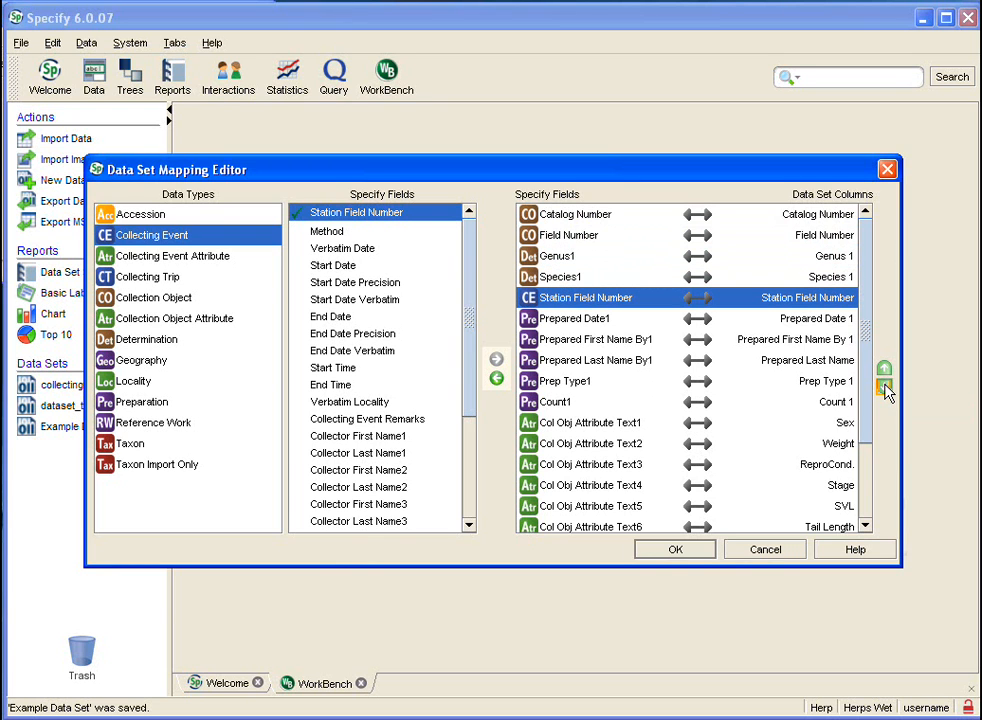
pyautogui.click(884, 389)
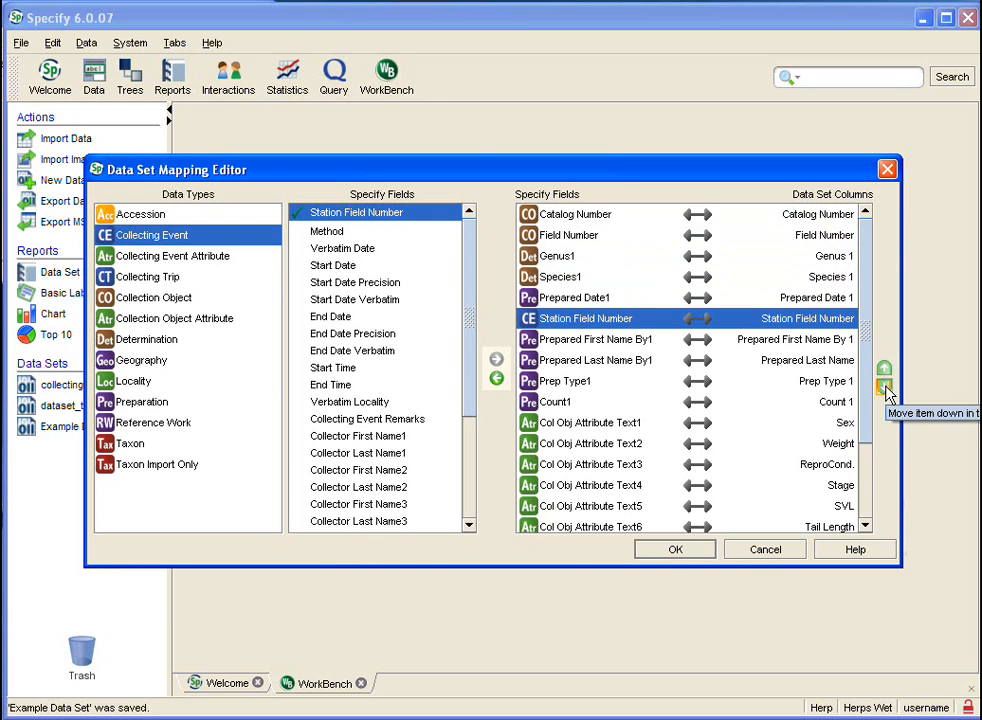
pyautogui.click(884, 388)
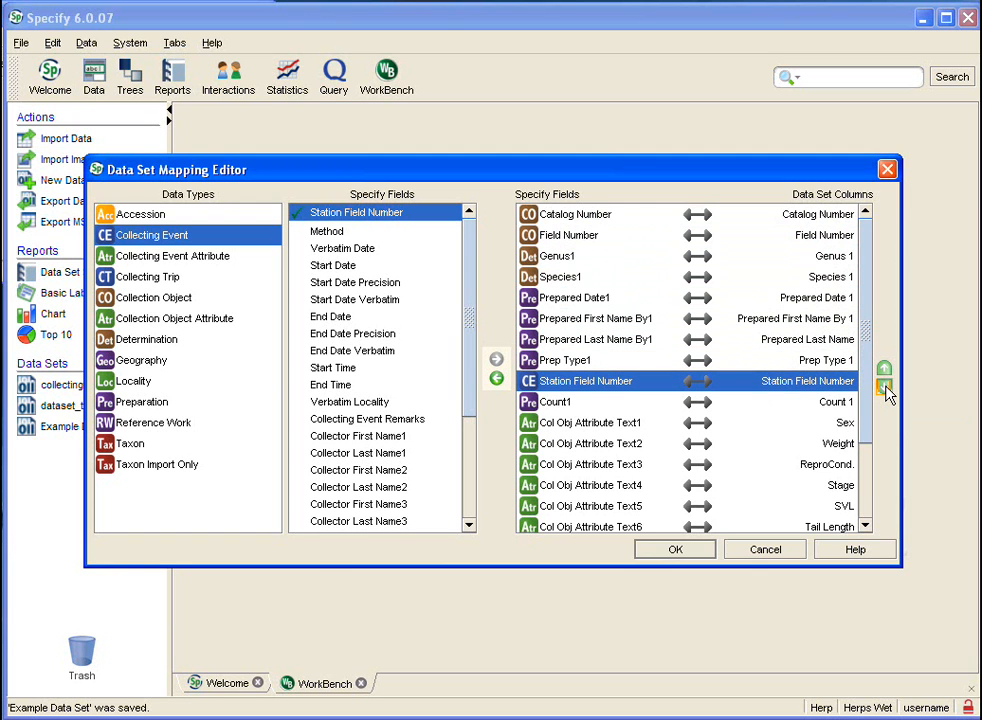
pyautogui.click(884, 369)
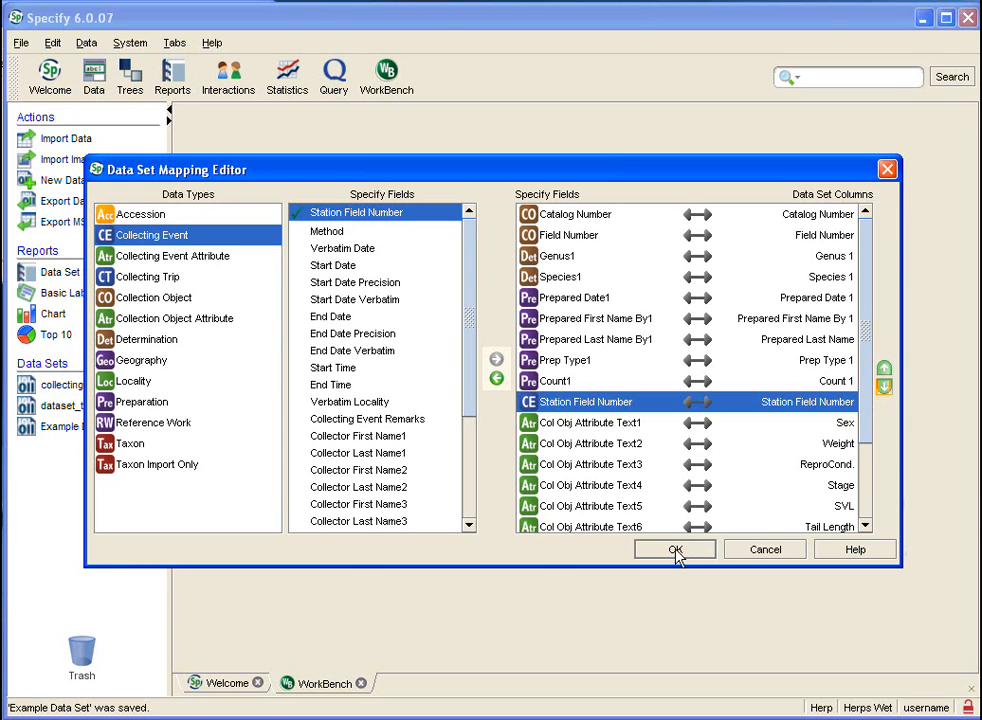
# - Save the reordered column mapping and reopen Example Data Set
pyautogui.click(674, 549)
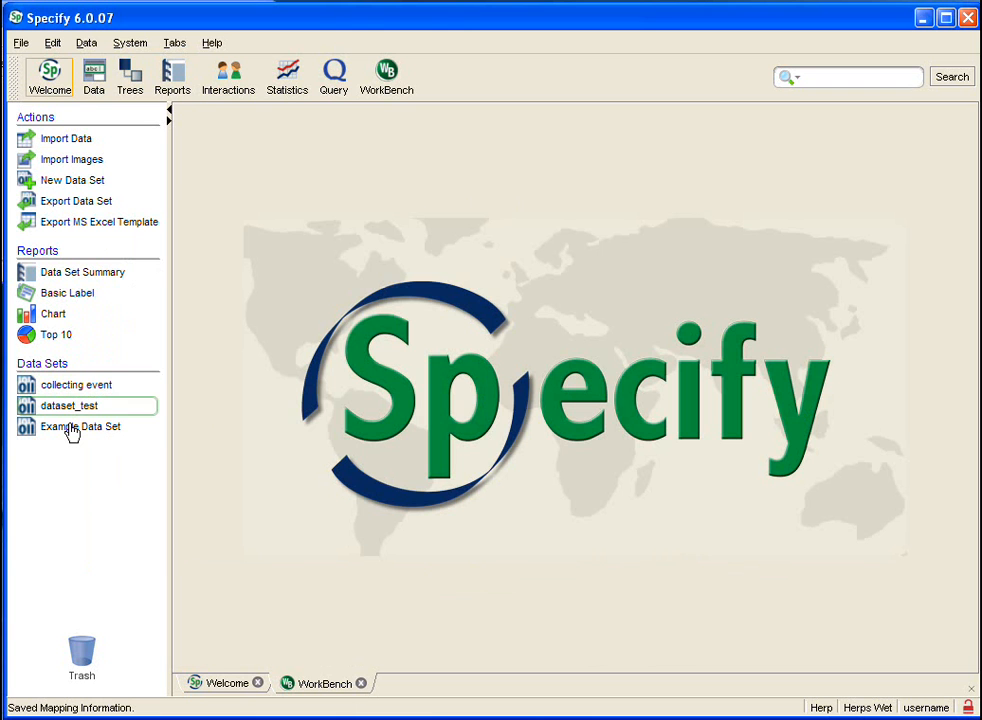
pyautogui.doubleClick(80, 426)
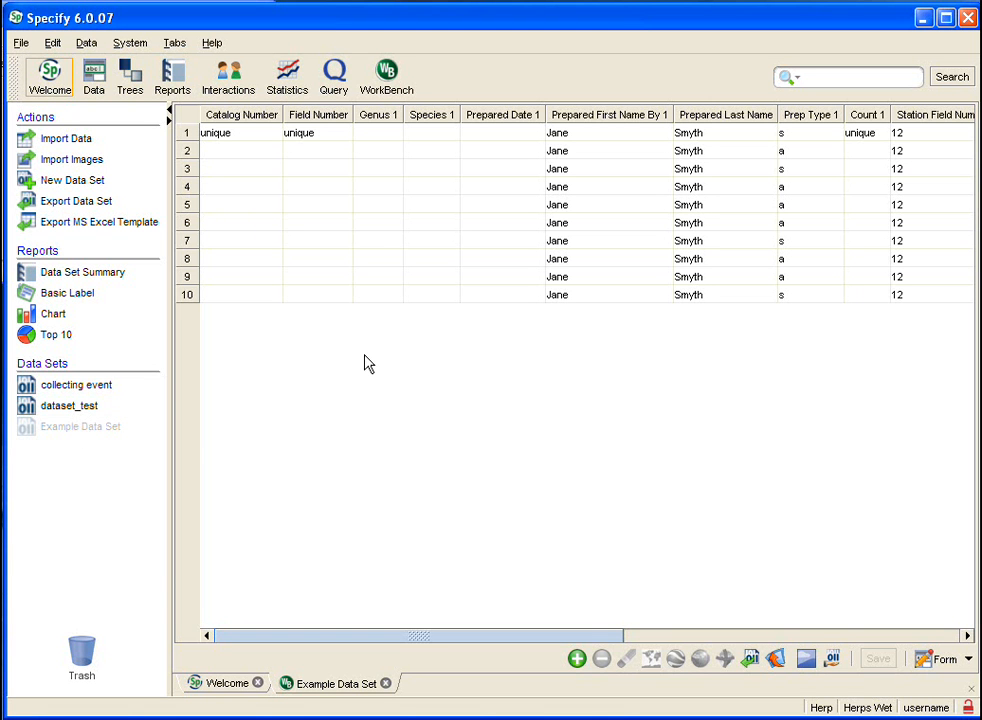
pyautogui.moveTo(738, 451)
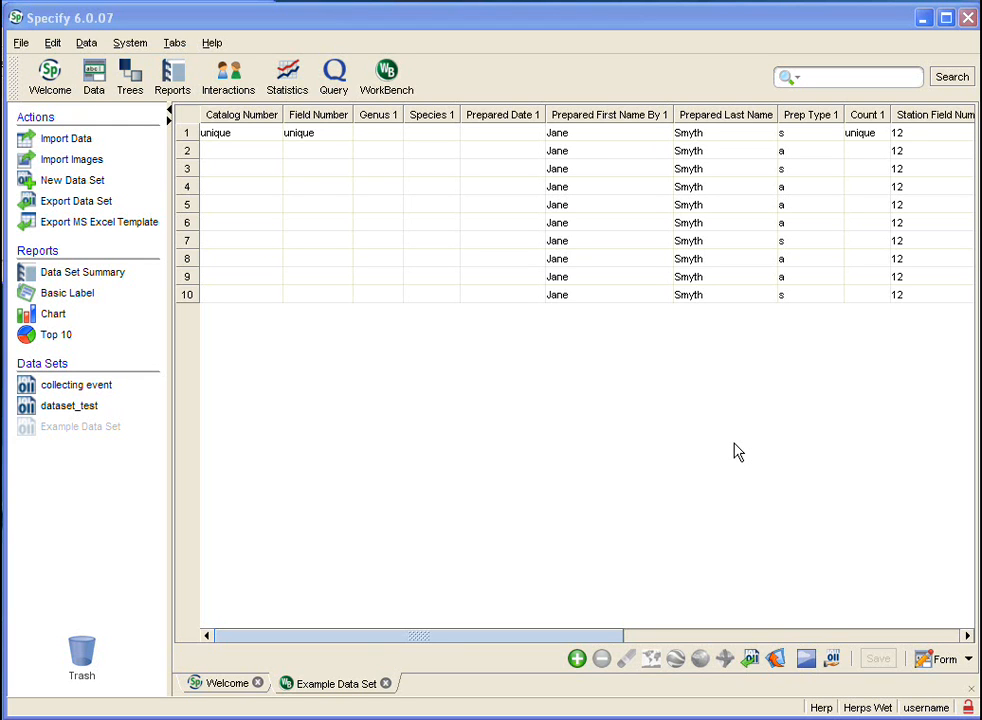
pyautogui.moveTo(731, 443)
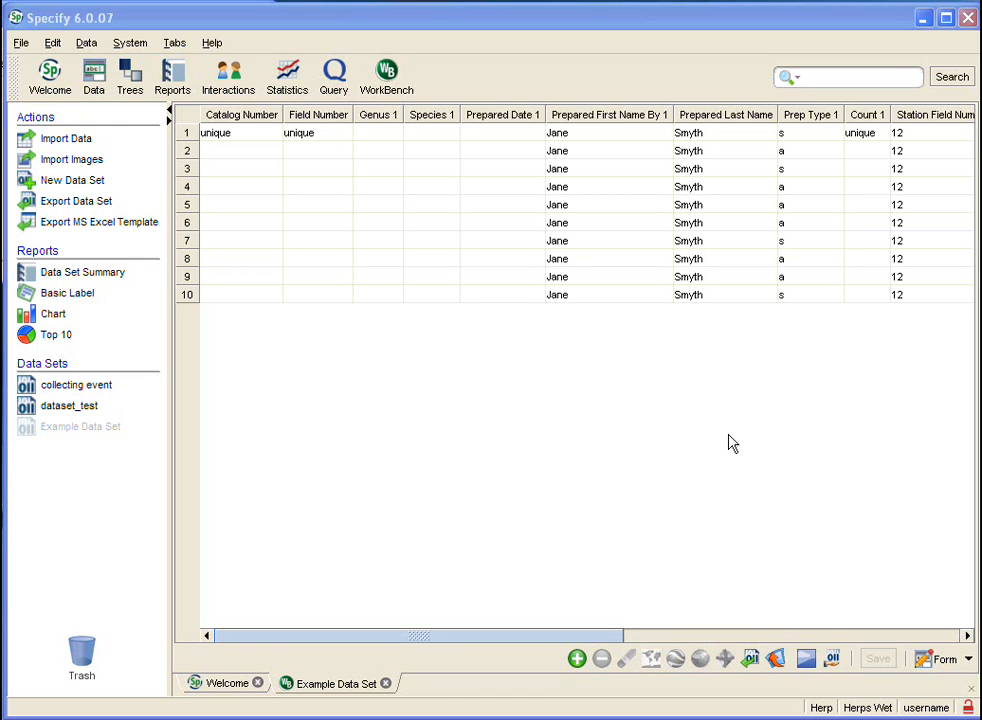
pyautogui.moveTo(485, 132)
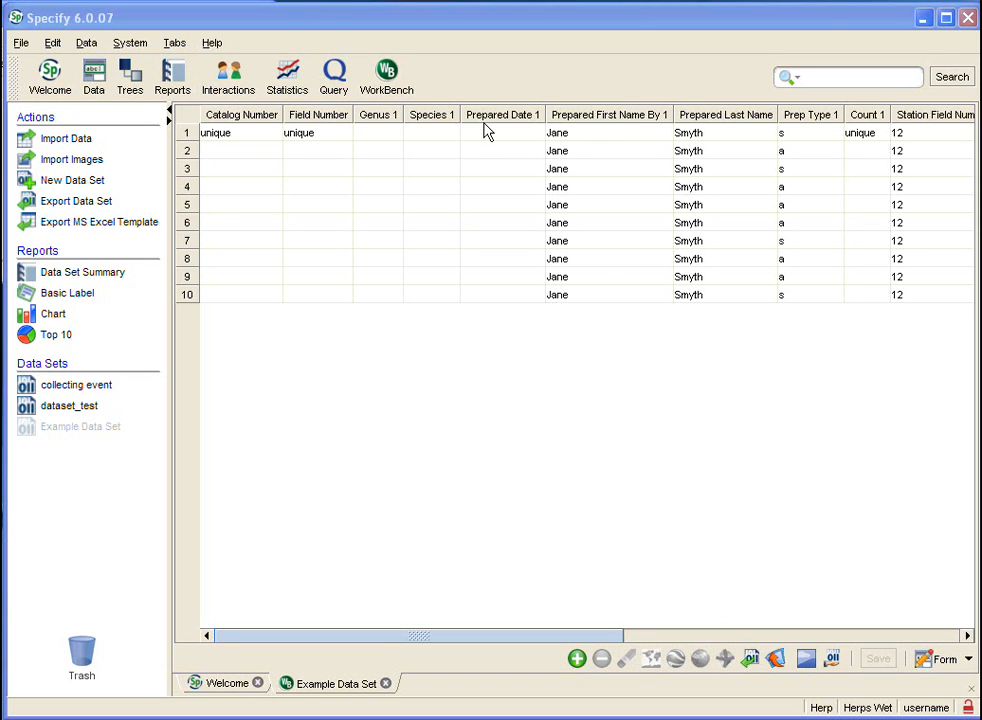
# - Enter 01/12/2009 in the first Prepared Date 1 cell
pyautogui.click(502, 132)
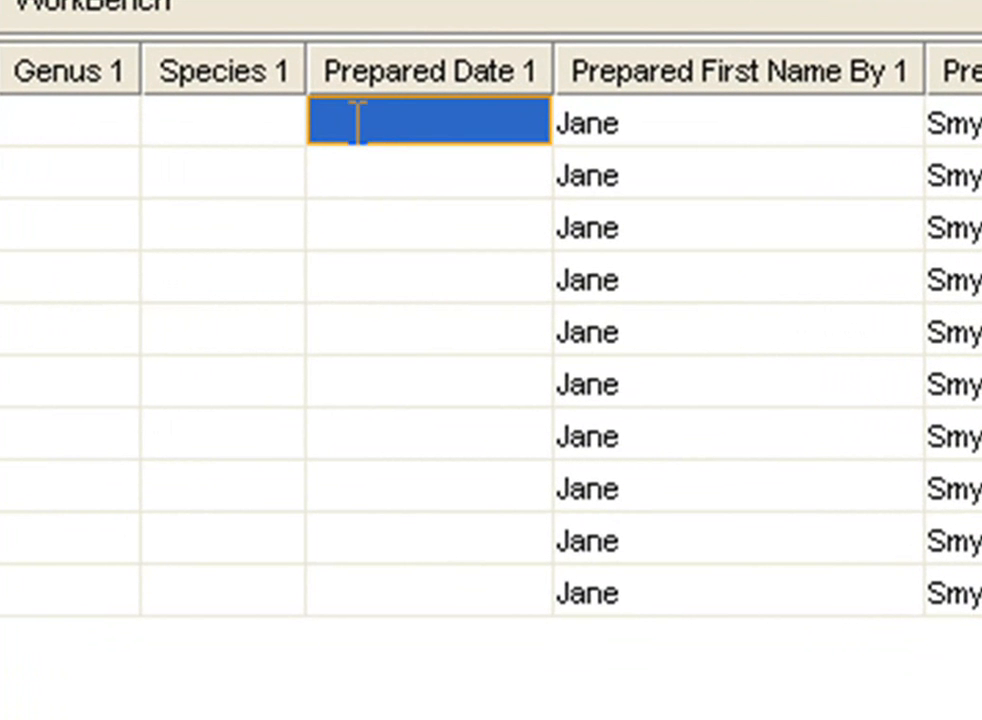
pyautogui.write('01')
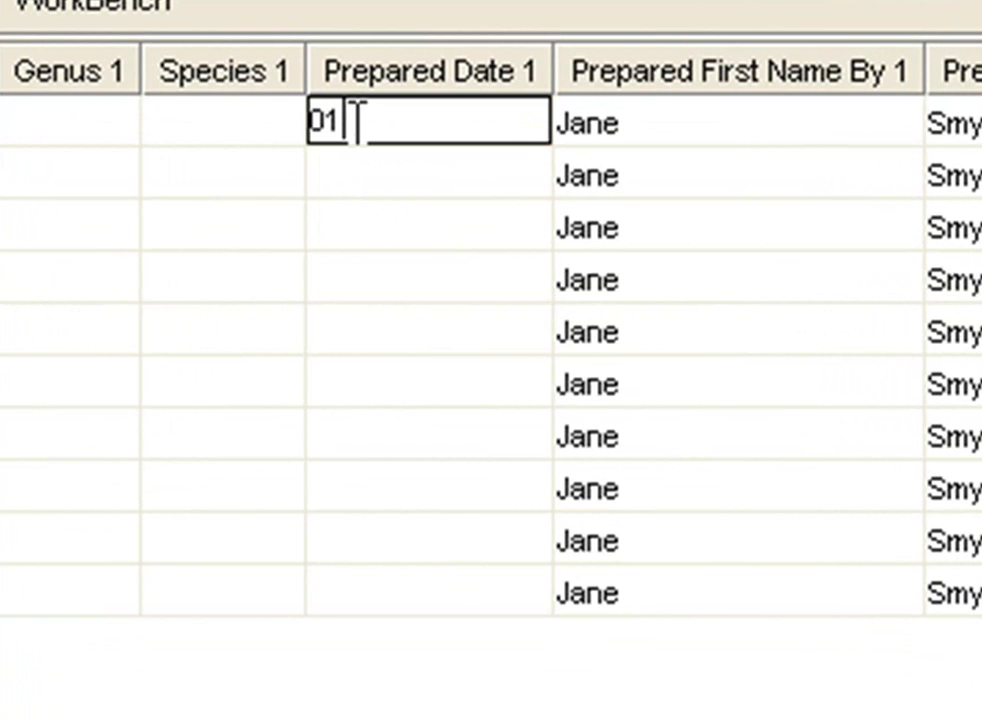
pyautogui.write('/22')
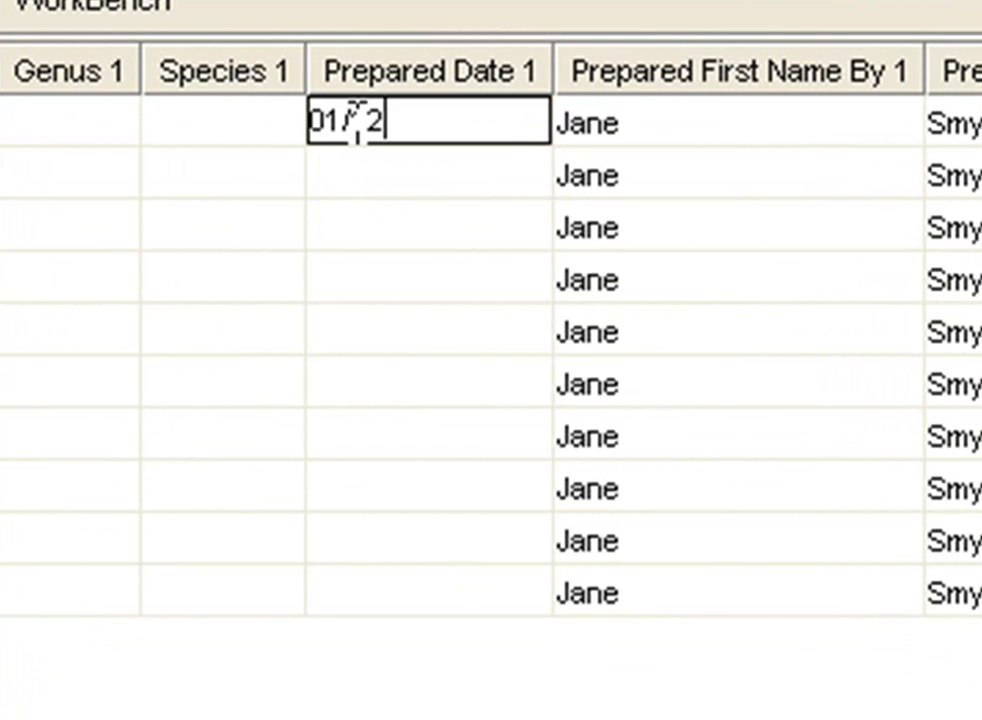
pyautogui.write('/')
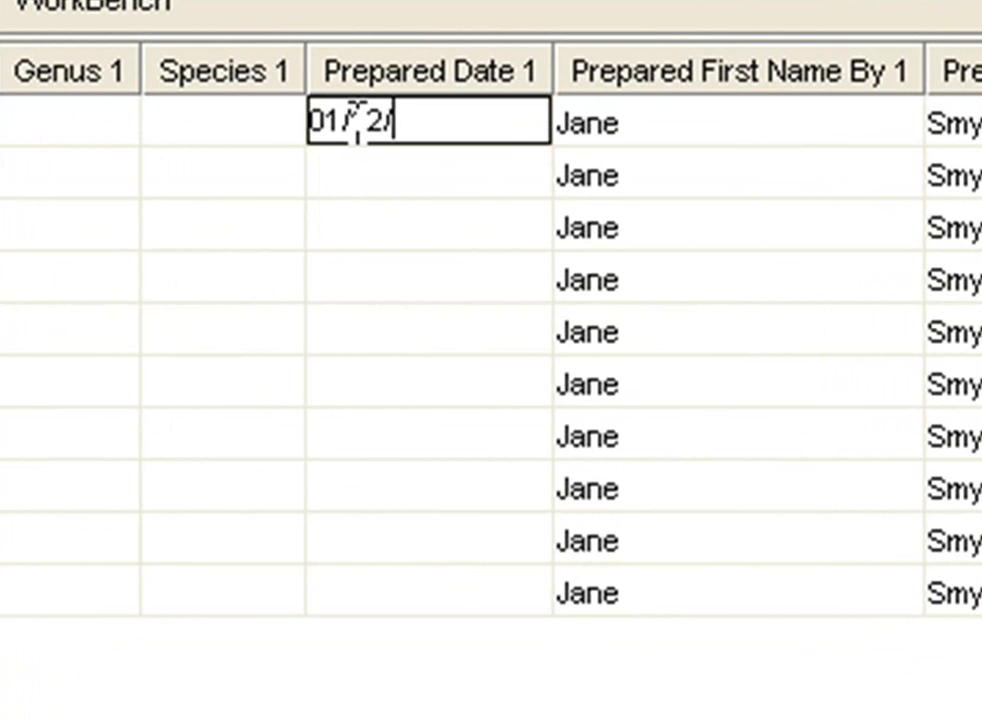
pyautogui.write('2009')
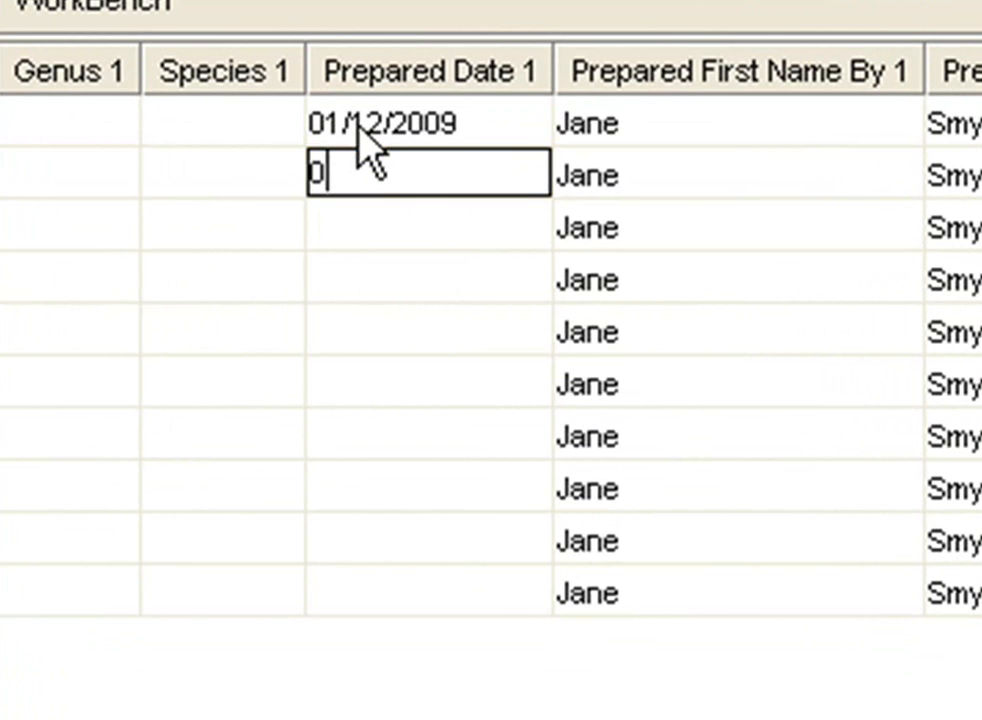
# - Enter 01.00.09 and 00-00-09 in rows 2 and 3 of Prepared Date 1
pyautogui.write('1.')
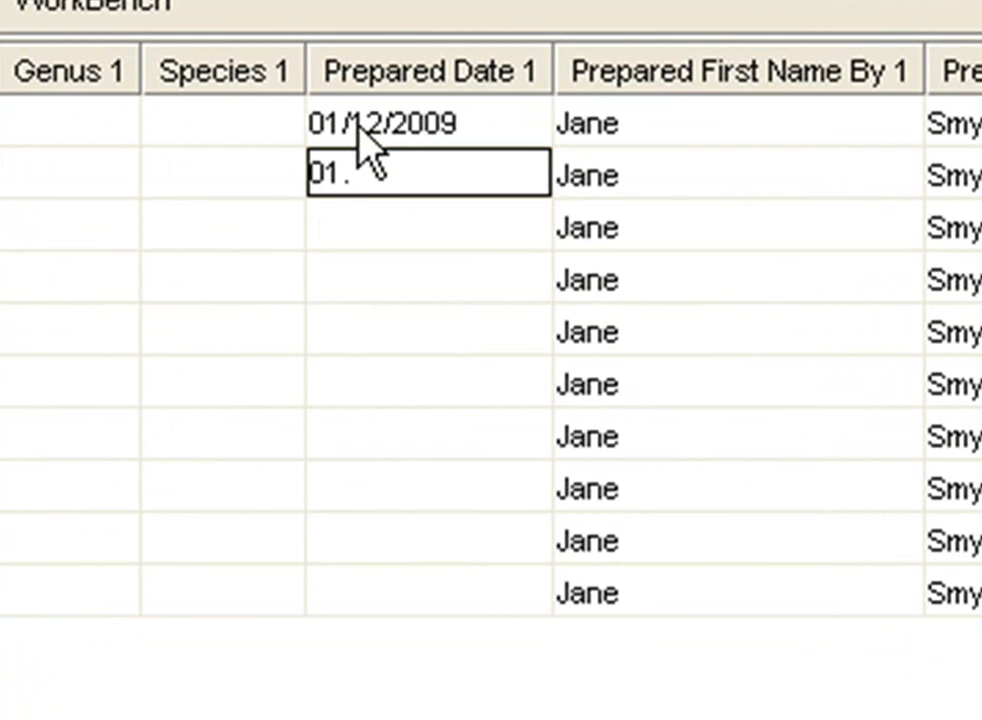
pyautogui.write('00.09')
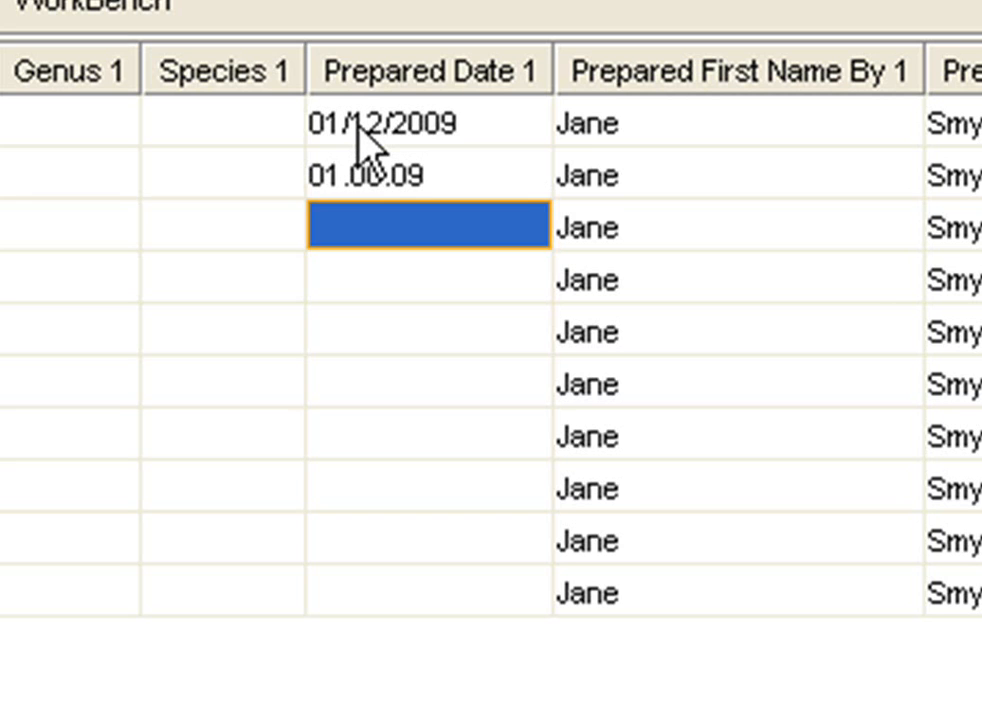
pyautogui.write('00')
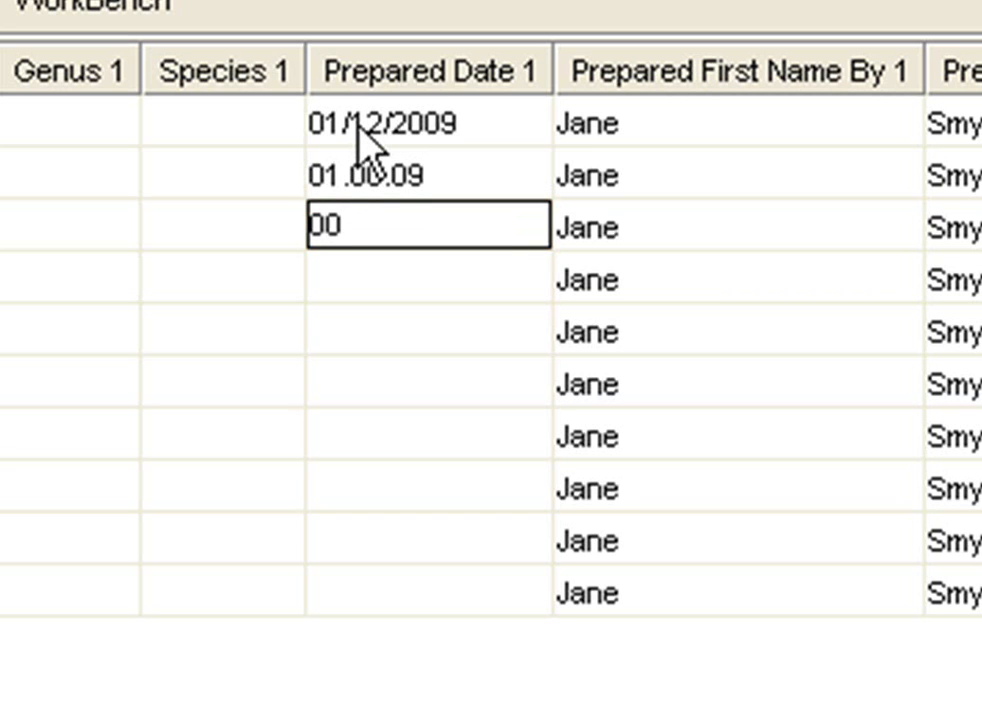
pyautogui.write('-')
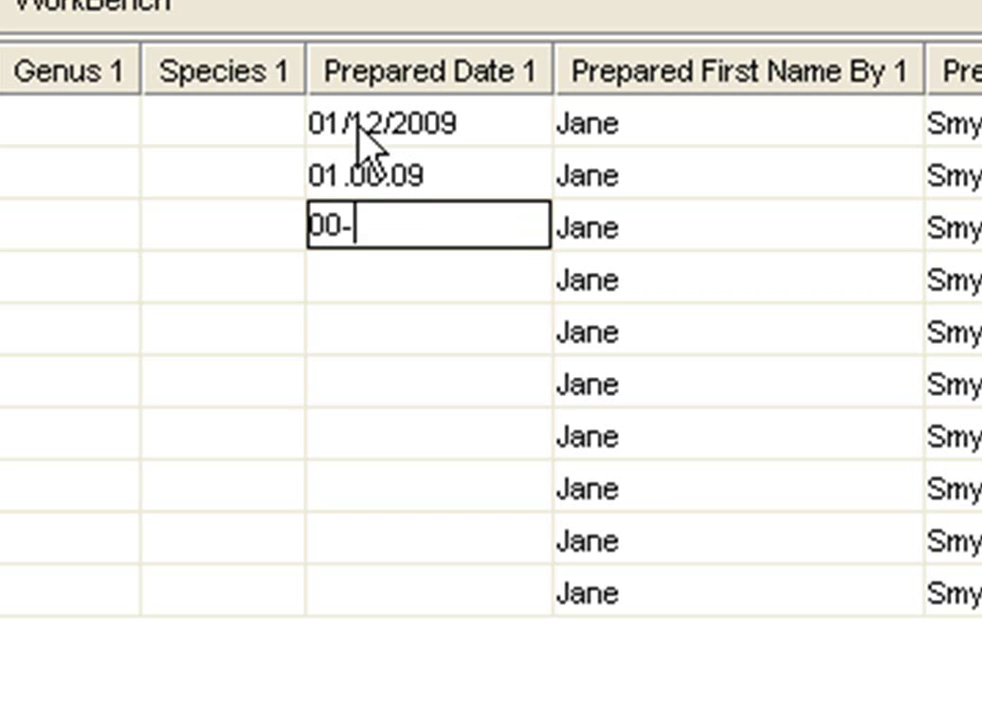
pyautogui.write('00')
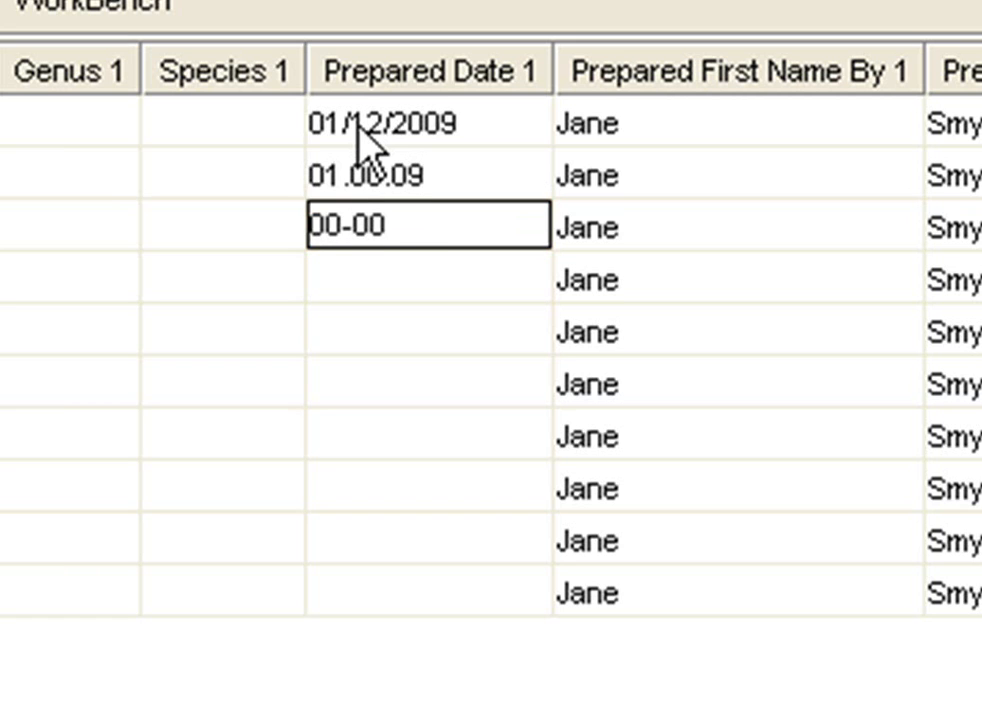
pyautogui.write('-09')
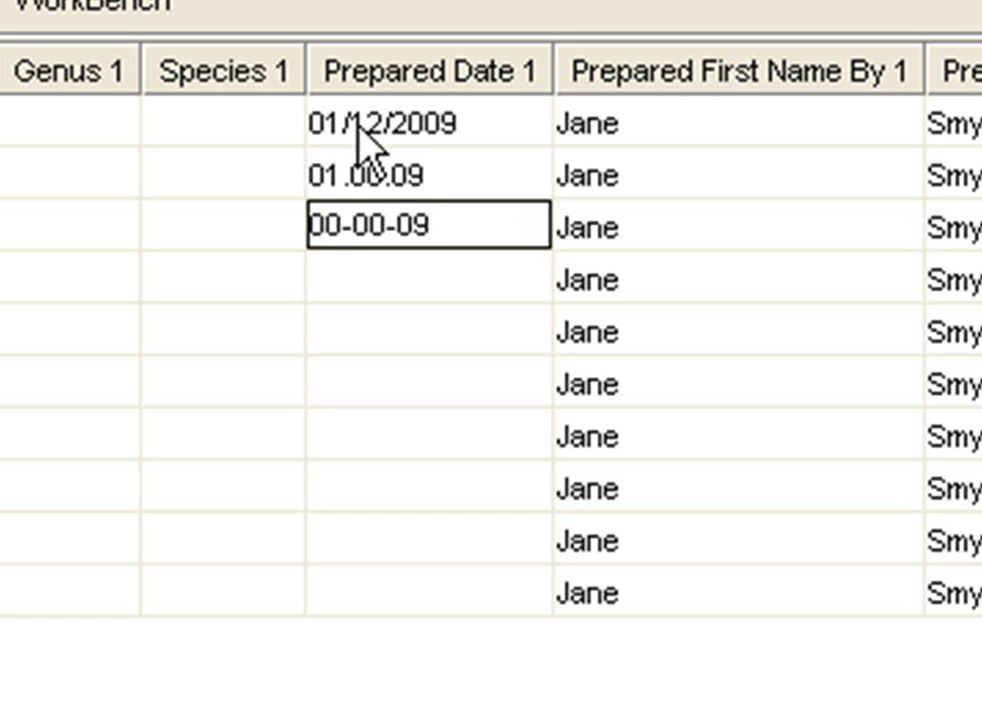
pyautogui.click(430, 279)
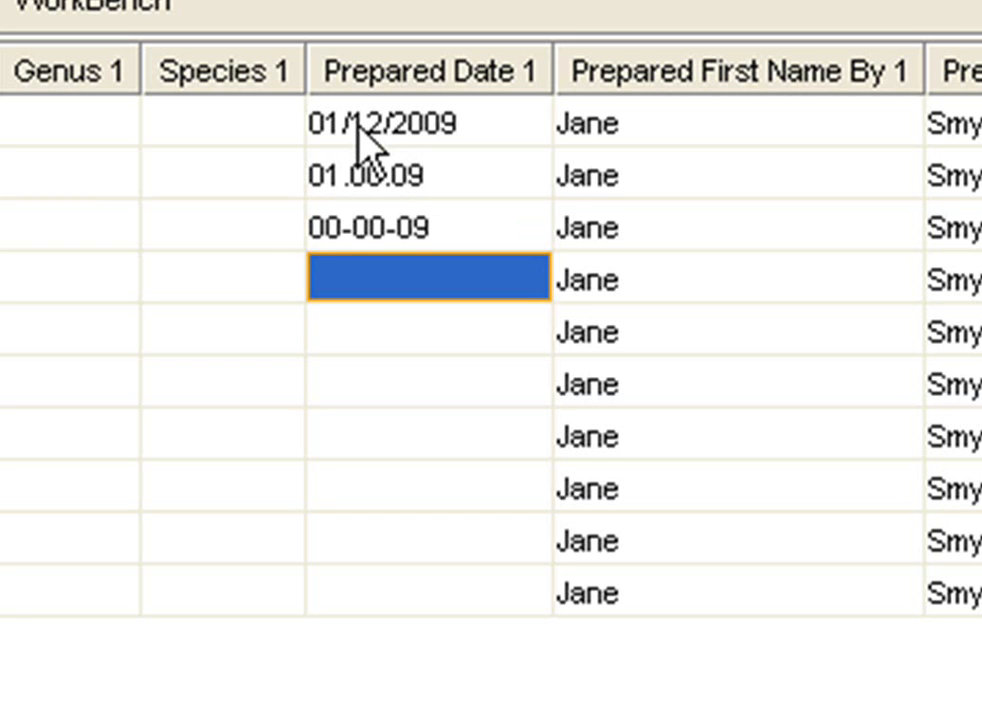
# - Enter Jan 00 2009 in Prepared Date 1 row 4 and 00 2009 in row 5
pyautogui.write('Jan')
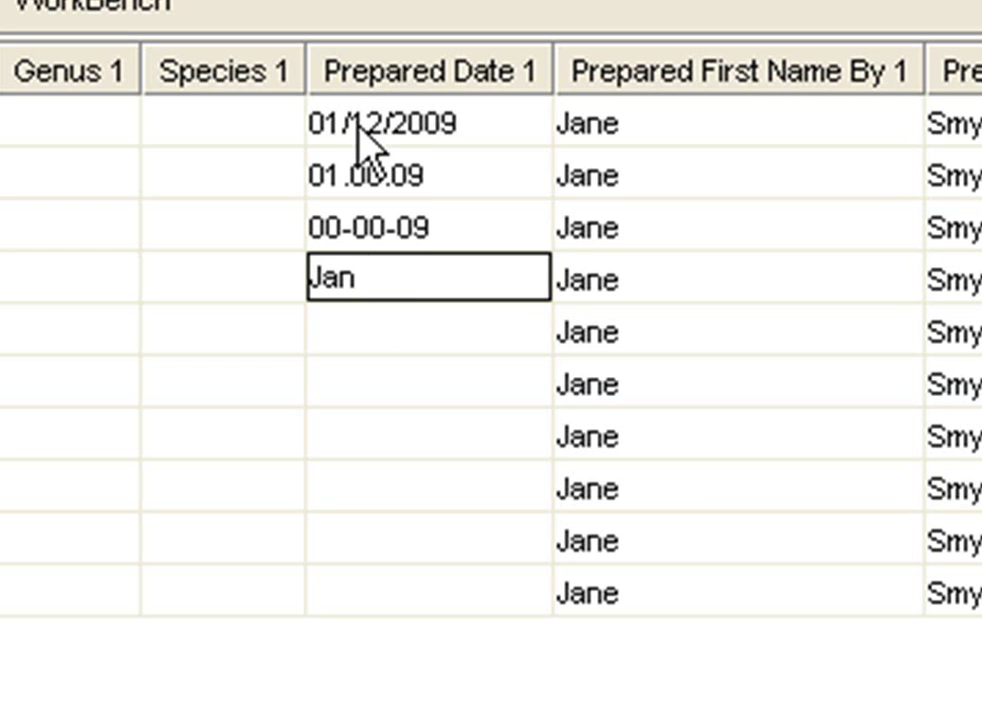
pyautogui.write('00 2009')
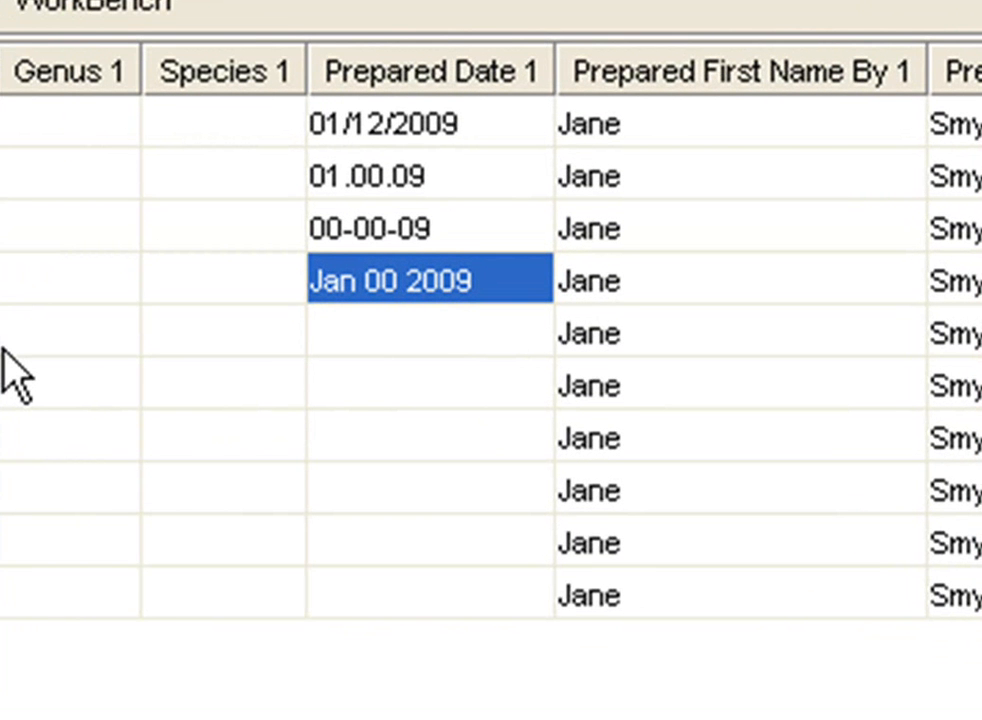
pyautogui.moveTo(228, 388)
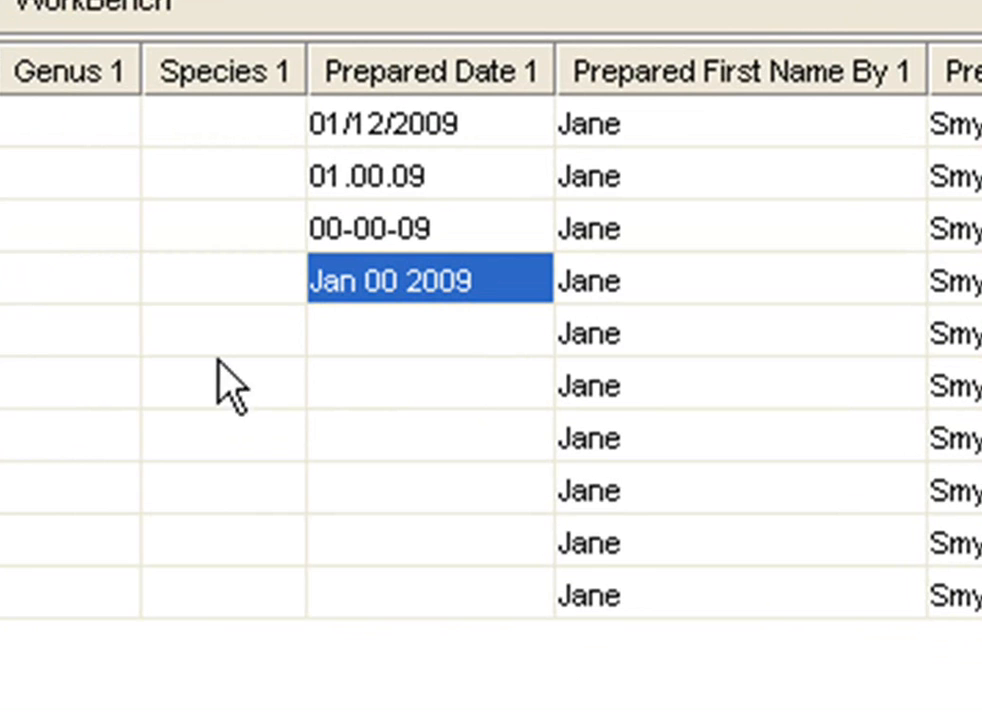
pyautogui.moveTo(350, 375)
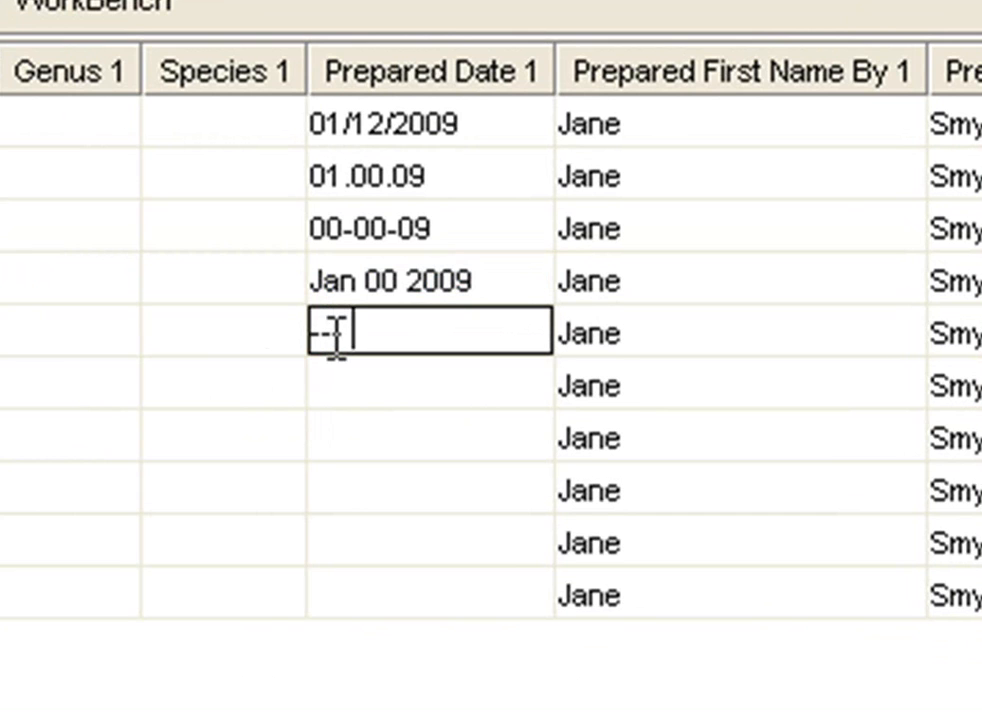
pyautogui.write('00')
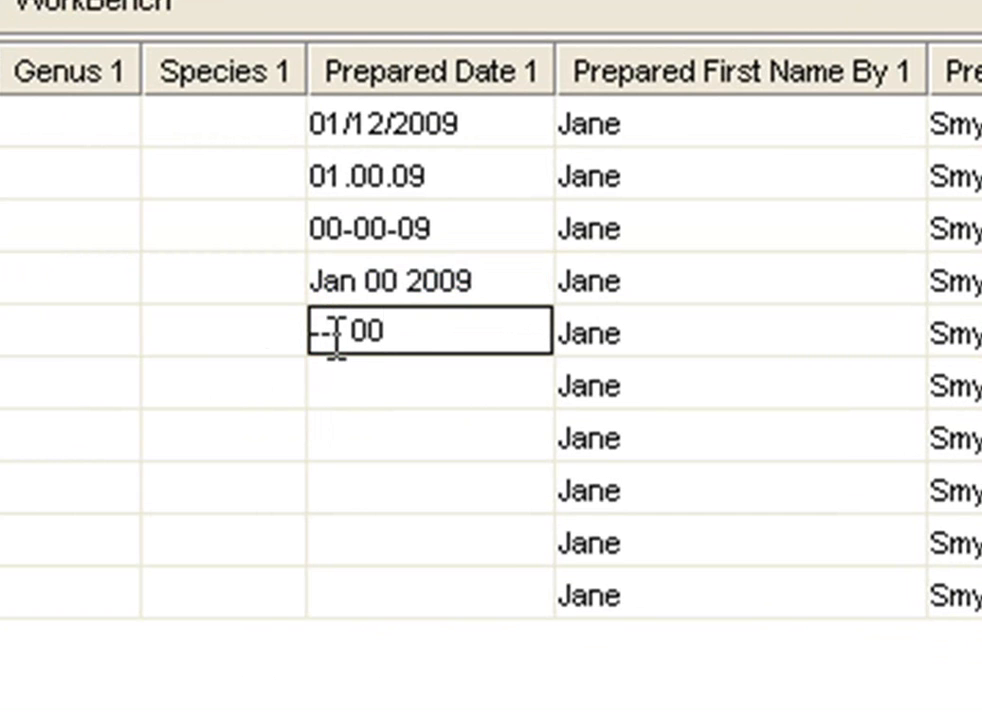
pyautogui.write('2009')
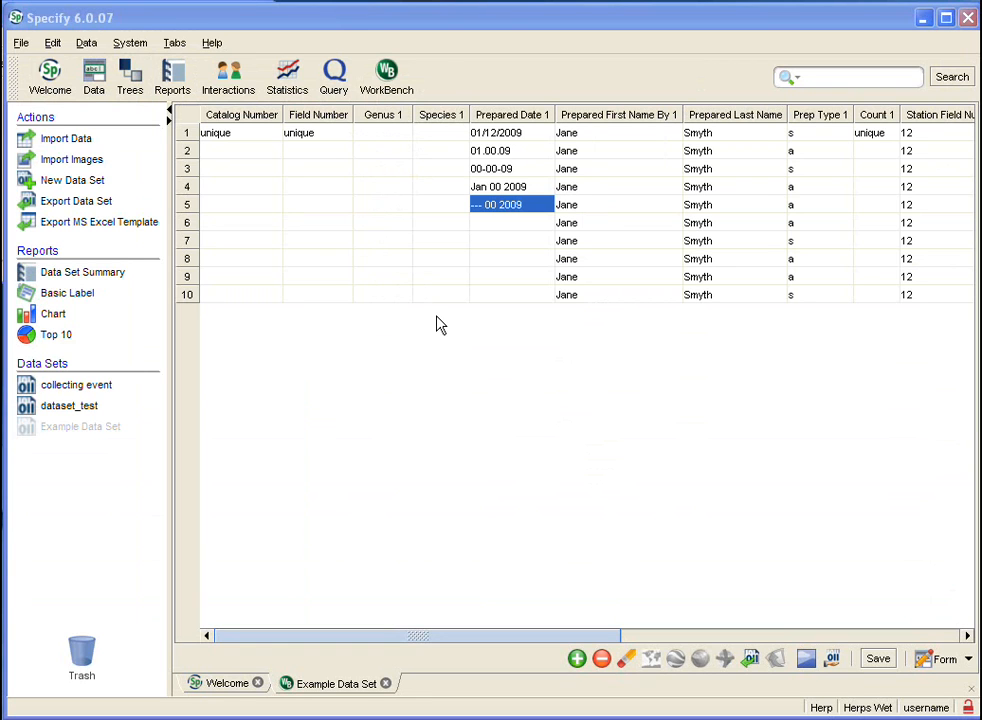
pyautogui.moveTo(430, 304)
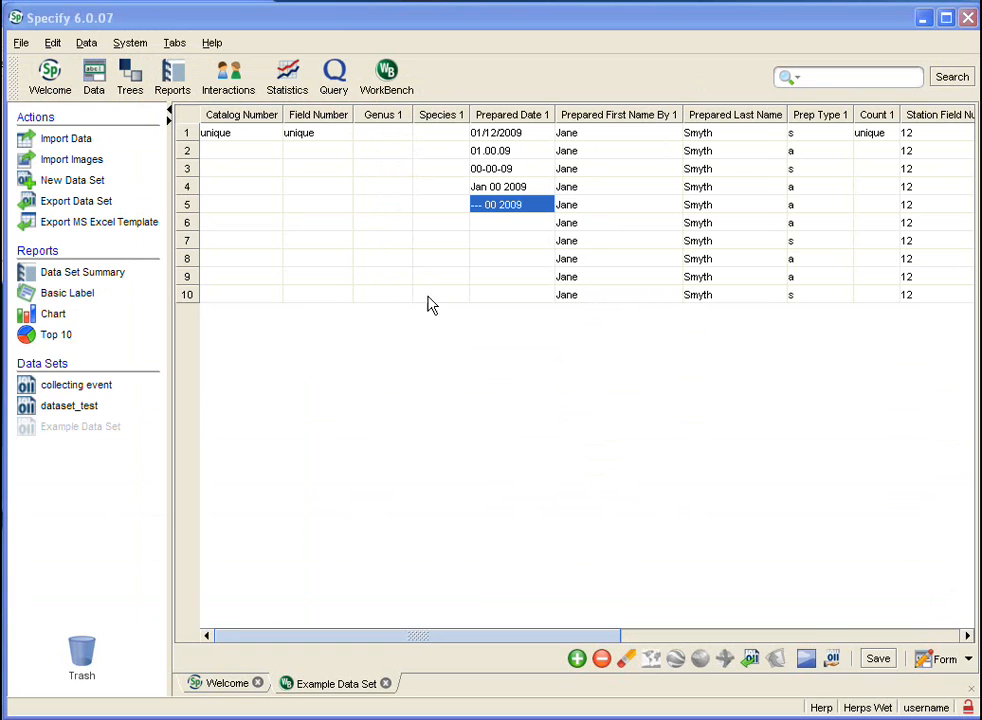
pyautogui.moveTo(410, 127)
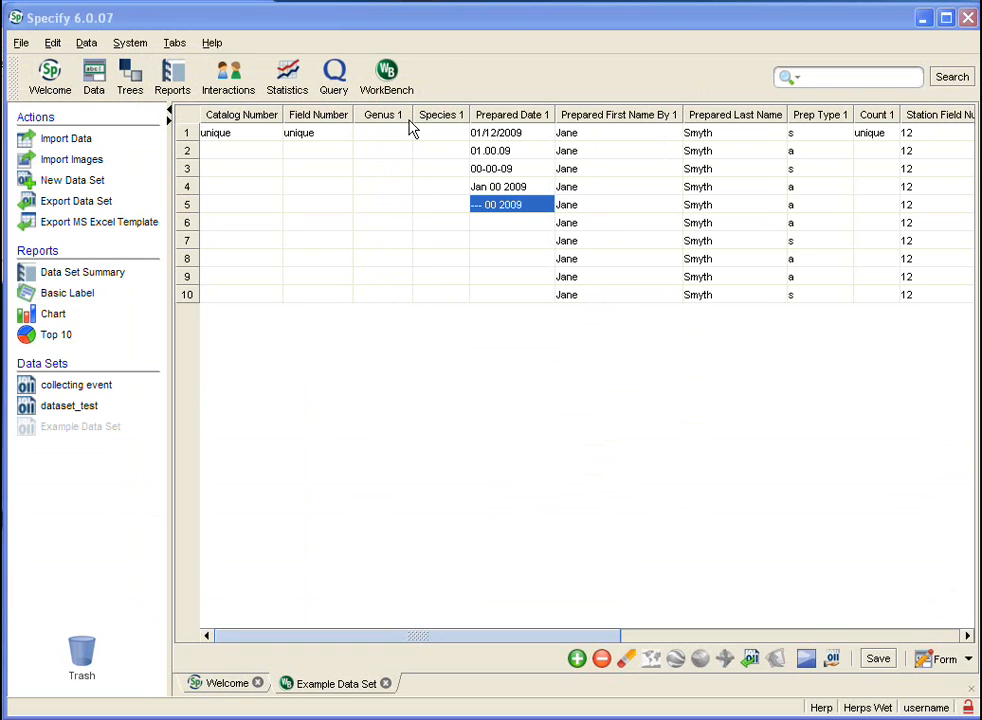
pyautogui.moveTo(413, 119)
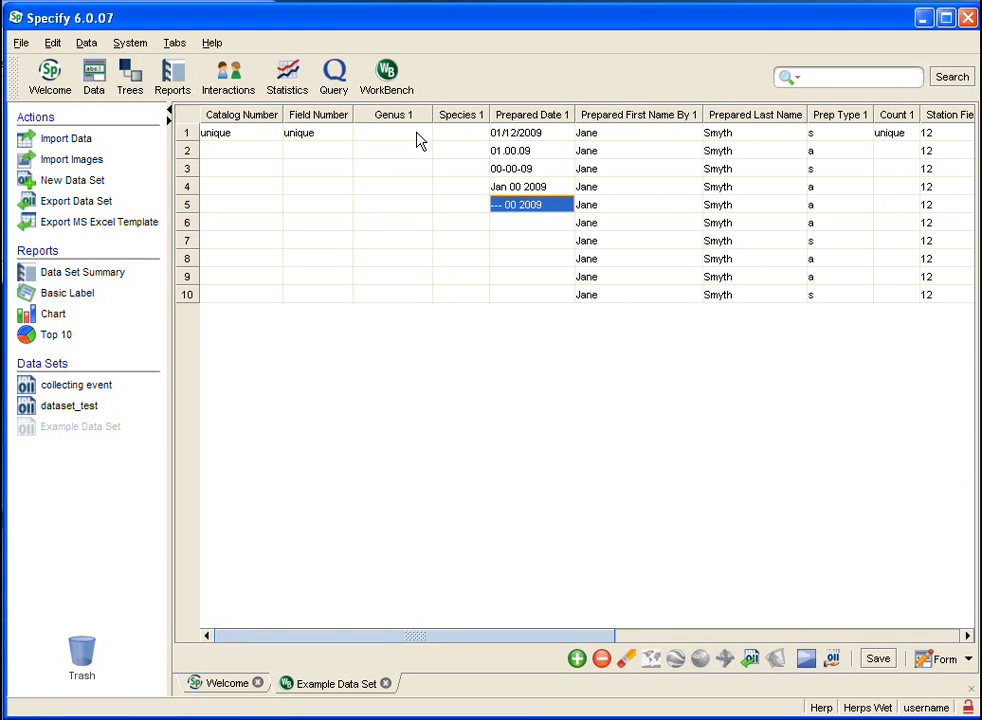
# - Select the first record's Genus 1 cell
pyautogui.click(392, 132)
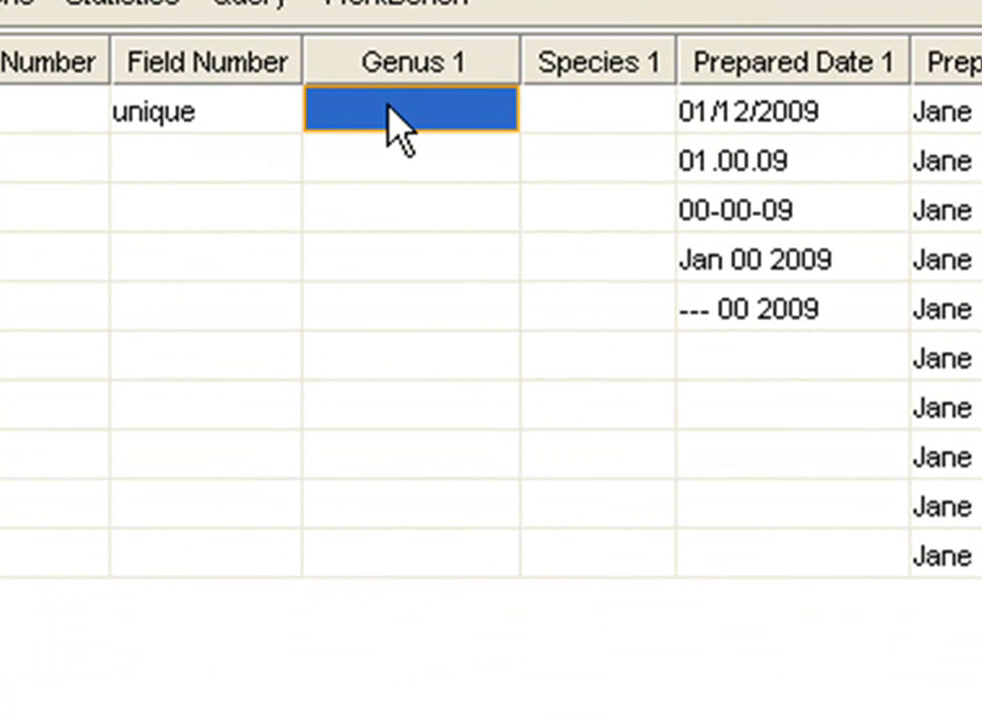
# - Type Norops in row 1 Genus 1 and Fill Down through row 4
pyautogui.write('Noro')
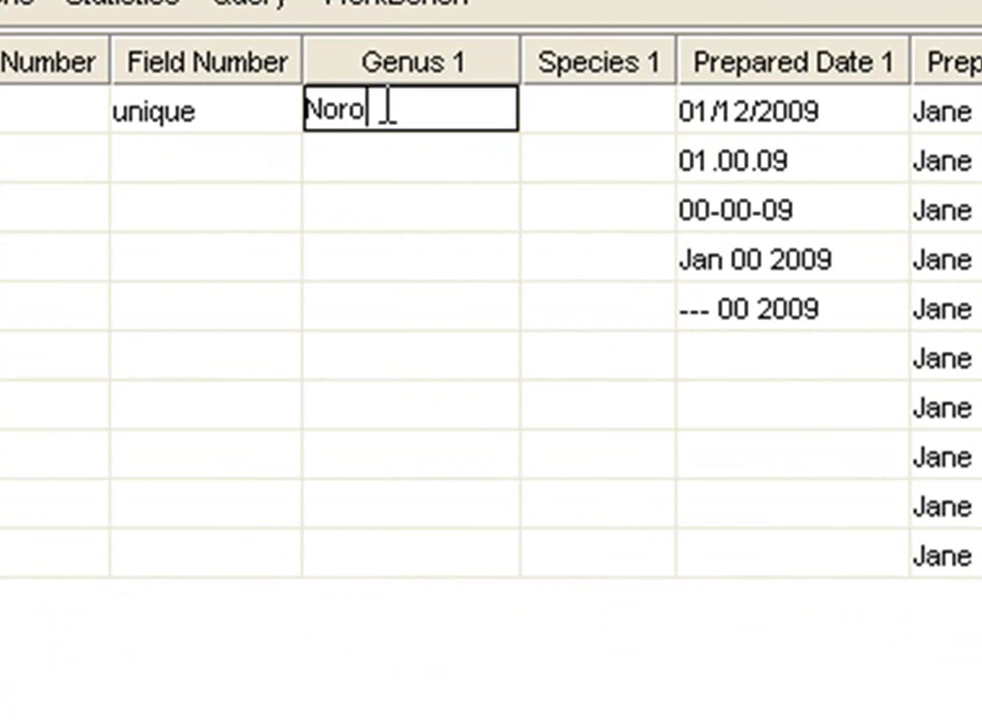
pyautogui.write('ps')
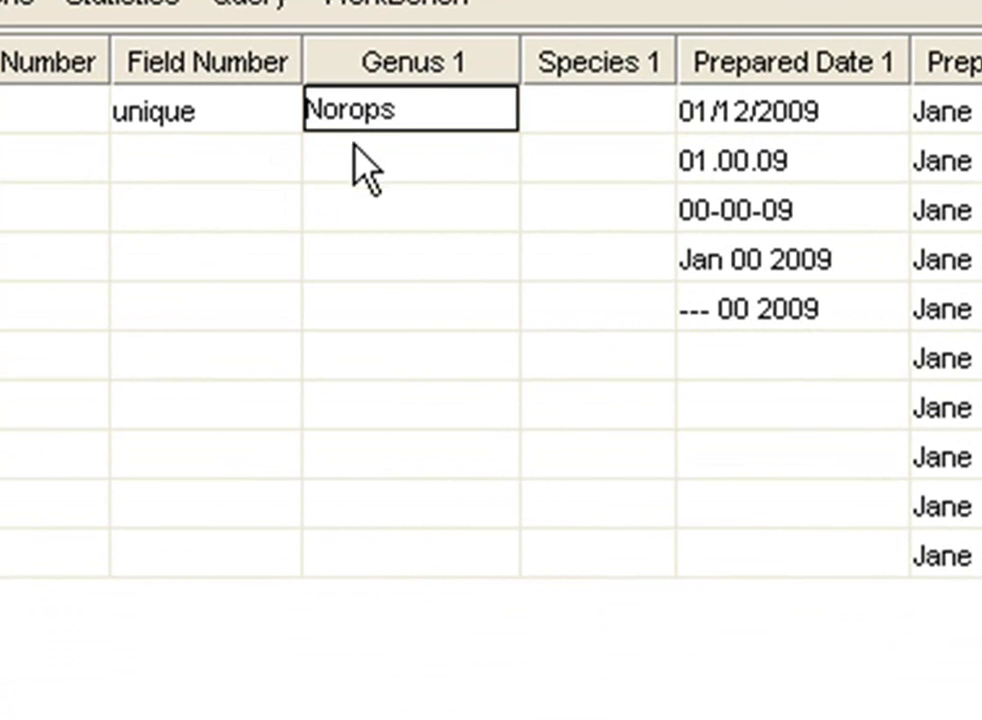
pyautogui.moveTo(350, 280)
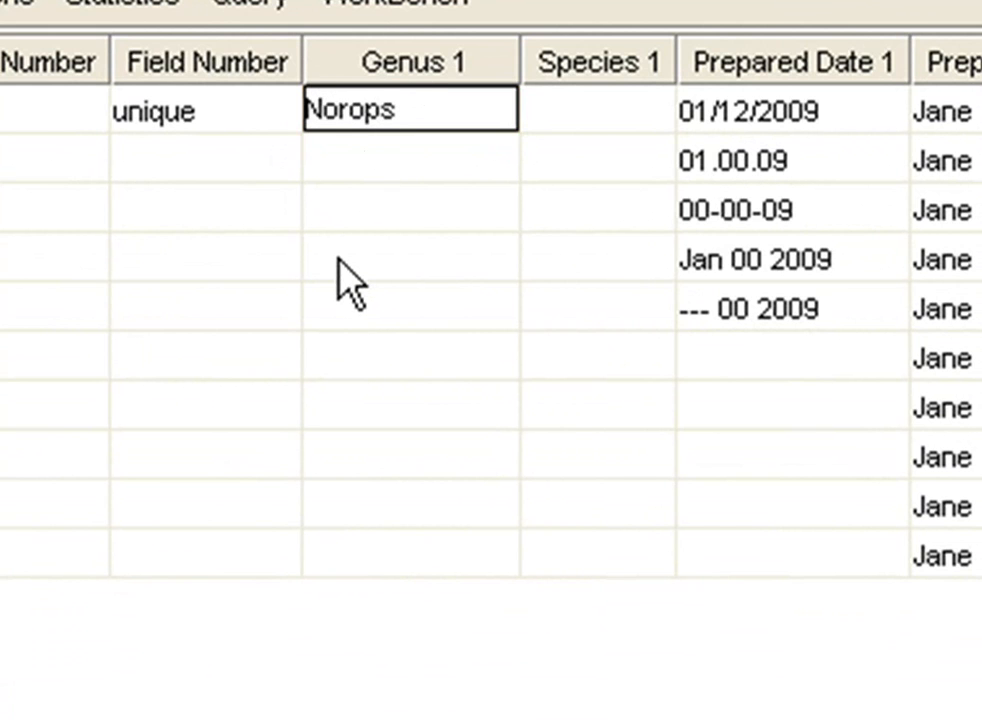
pyautogui.click(410, 258)
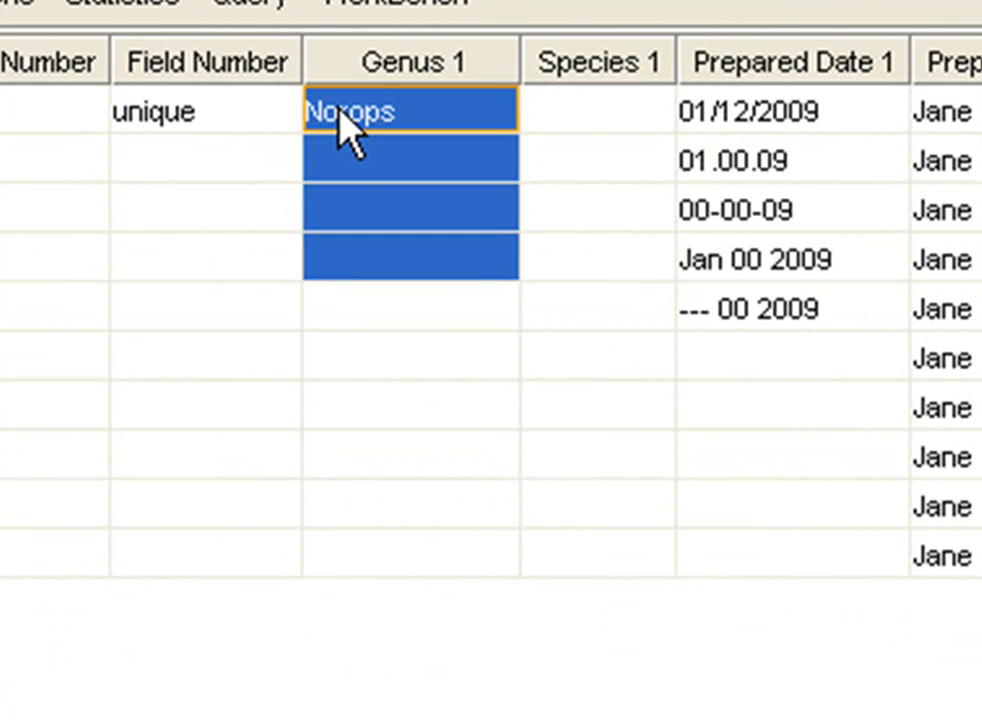
pyautogui.moveTo(365, 270)
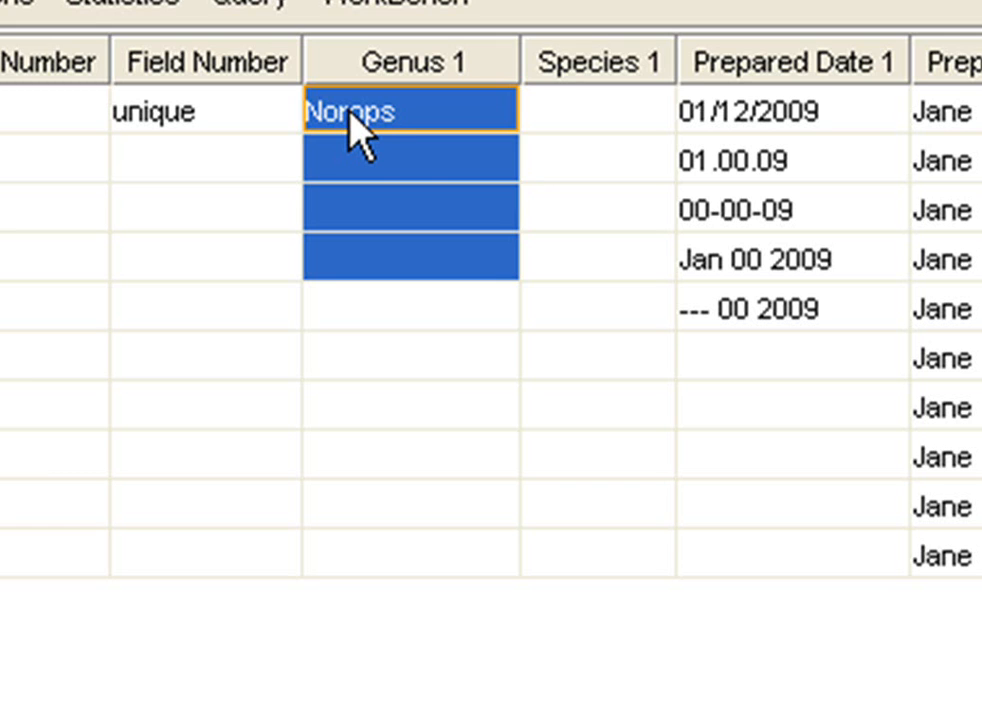
pyautogui.moveTo(418, 178)
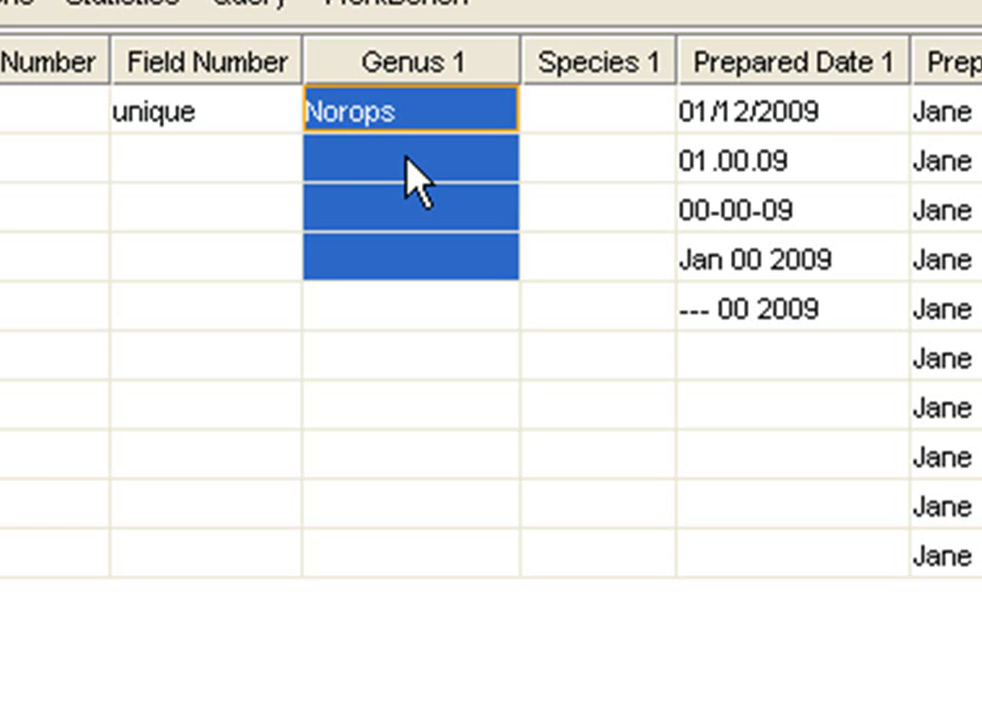
pyautogui.rightClick(415, 180)
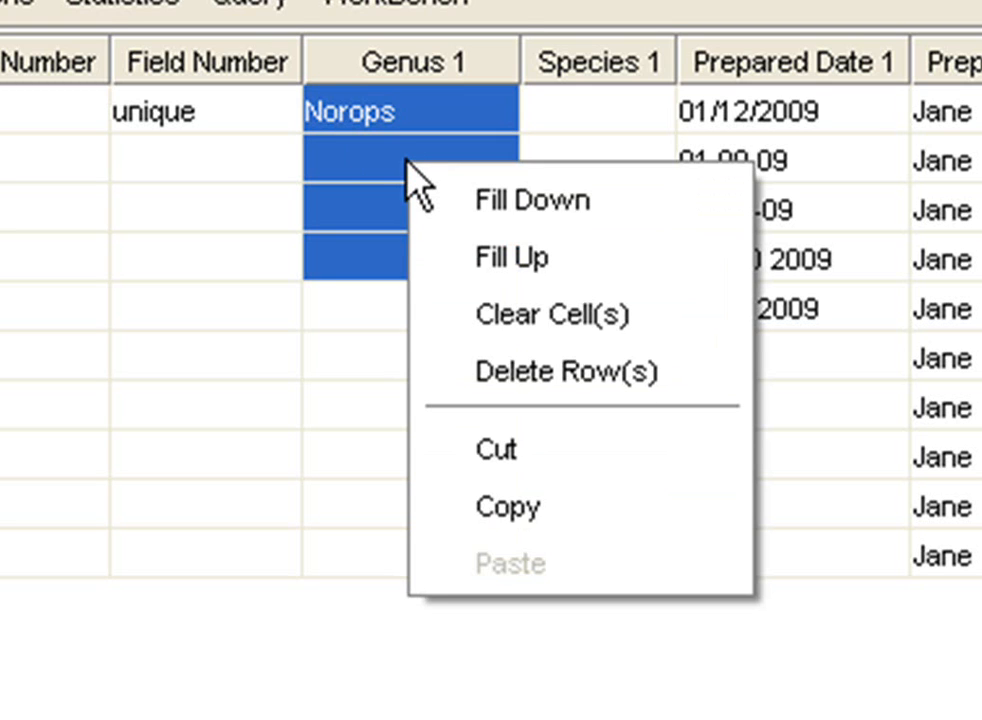
pyautogui.moveTo(510, 200)
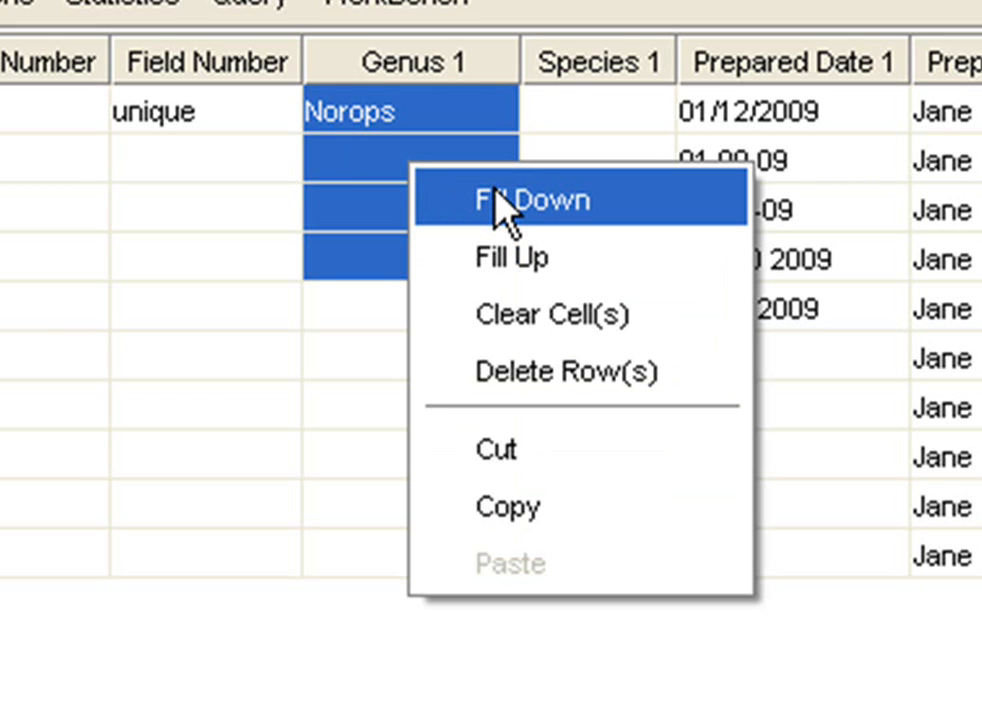
pyautogui.click(533, 199)
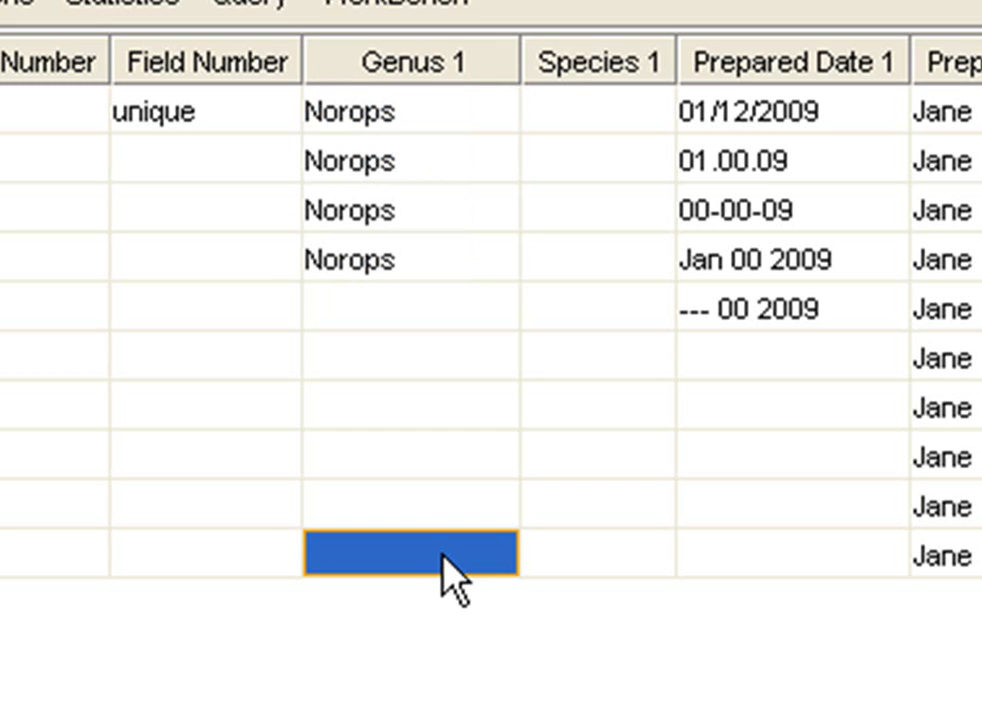
# - Enter Anolis in Genus 1 and bring up Fill options for rows 4–10
pyautogui.write('Anolis')
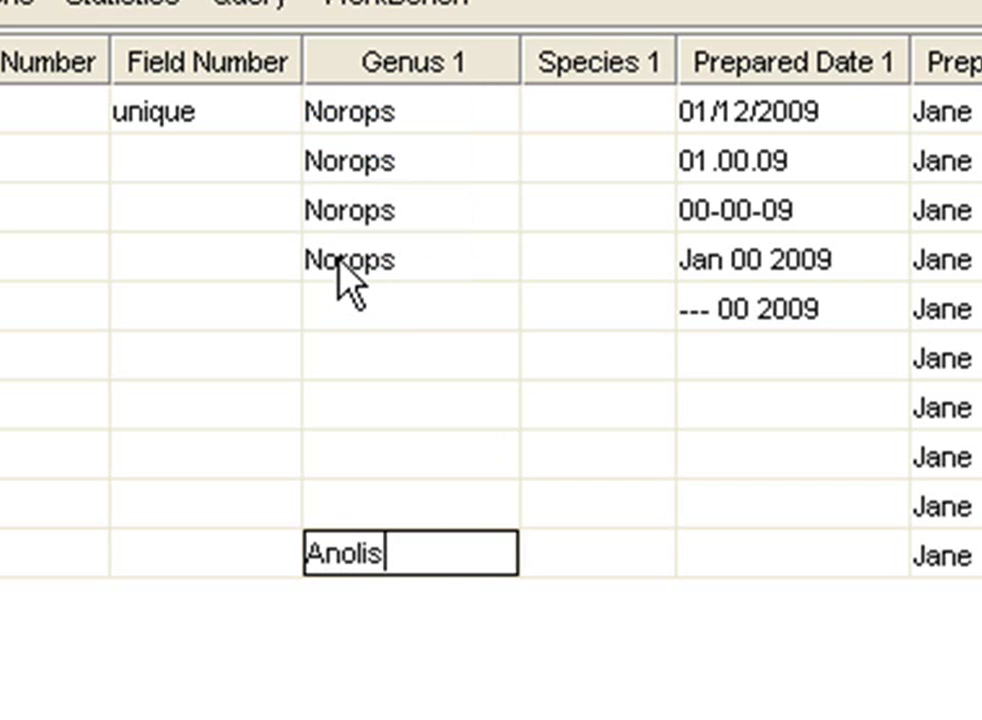
pyautogui.click(375, 260)
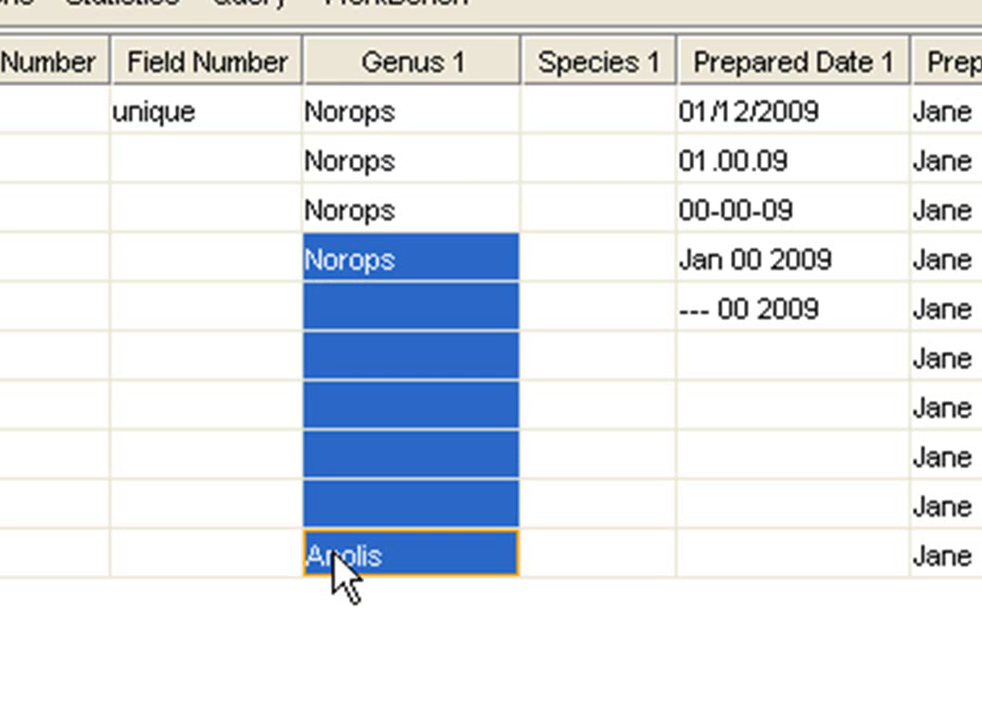
pyautogui.moveTo(415, 360)
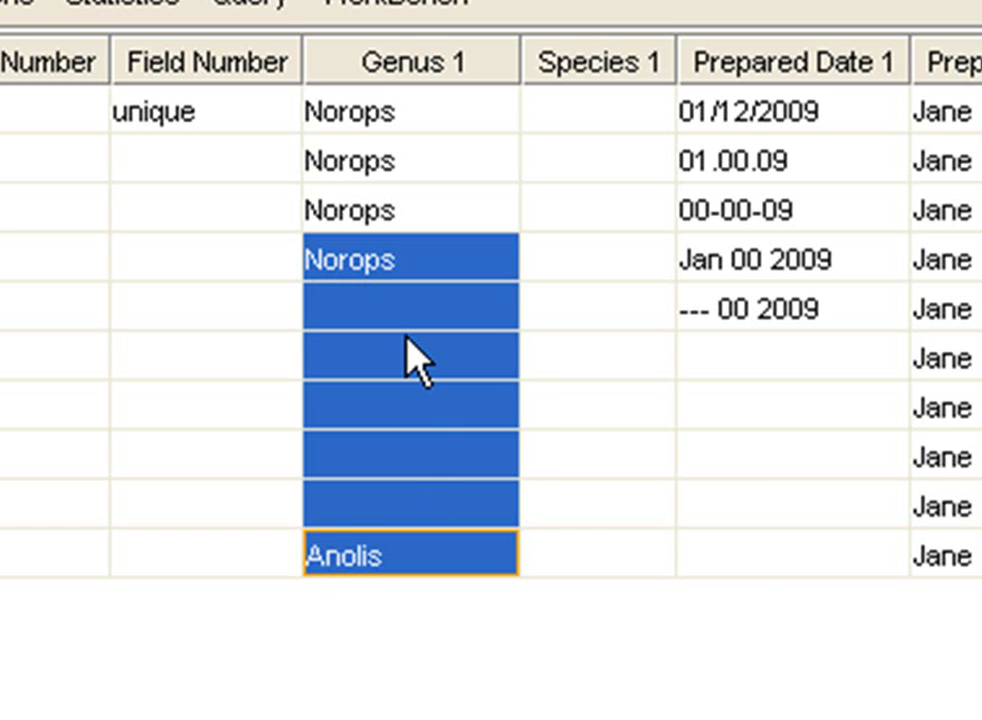
pyautogui.rightClick(420, 360)
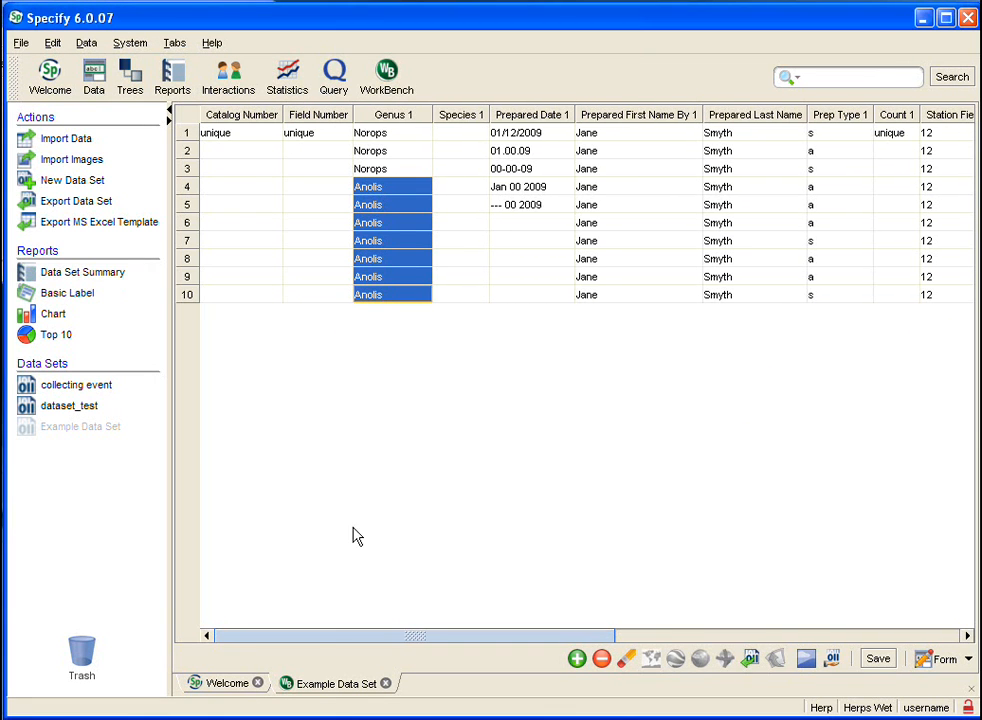
pyautogui.moveTo(312, 638)
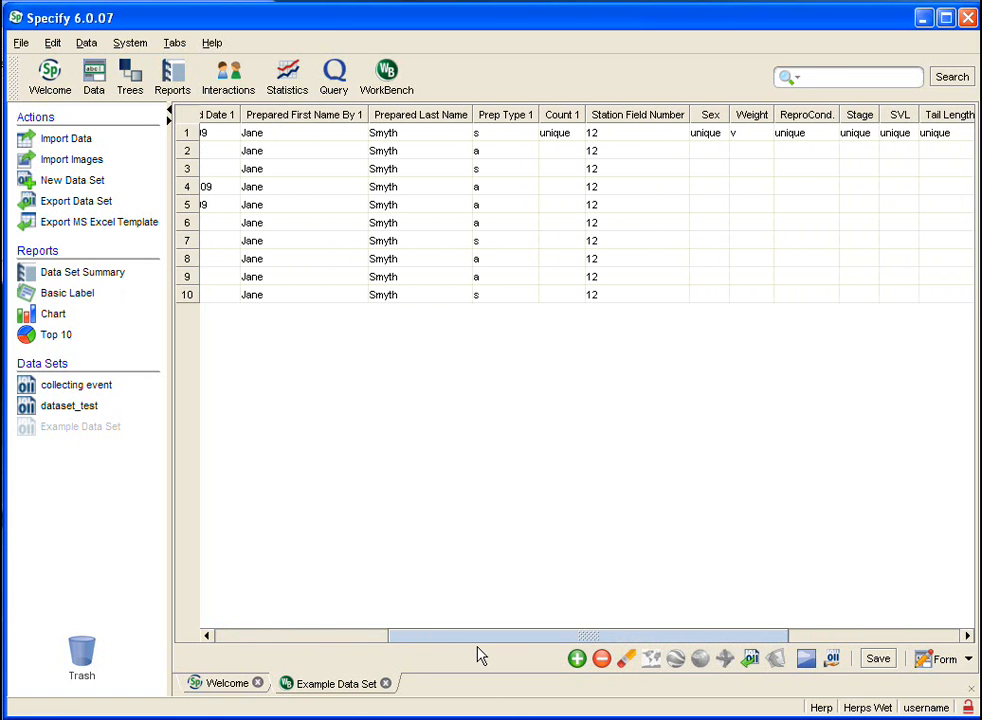
pyautogui.moveTo(507, 133)
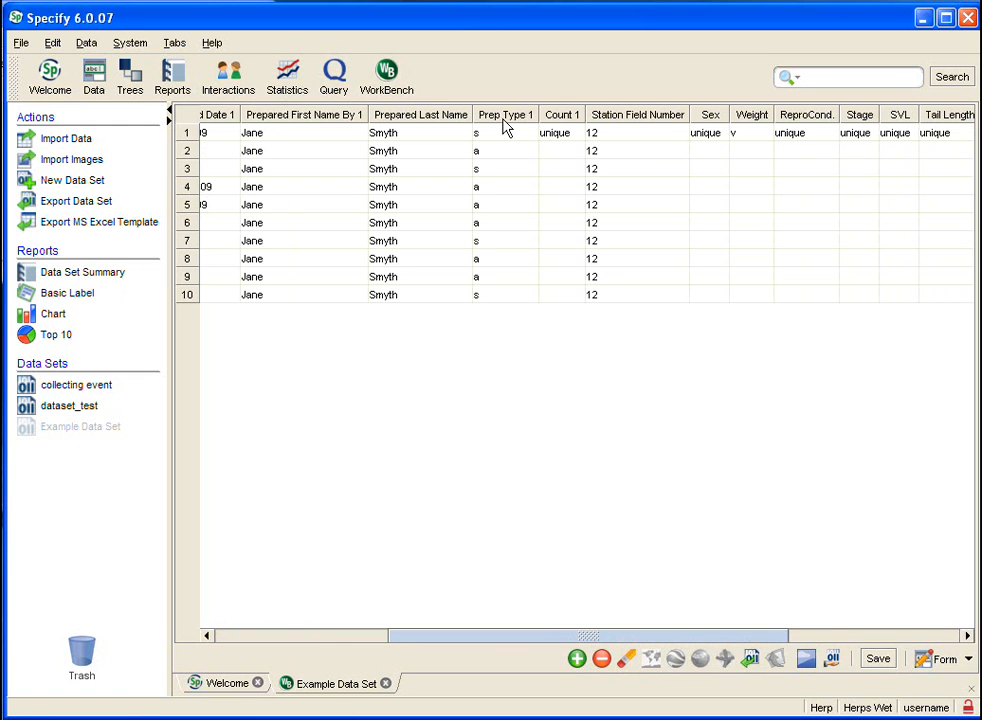
pyautogui.moveTo(494, 128)
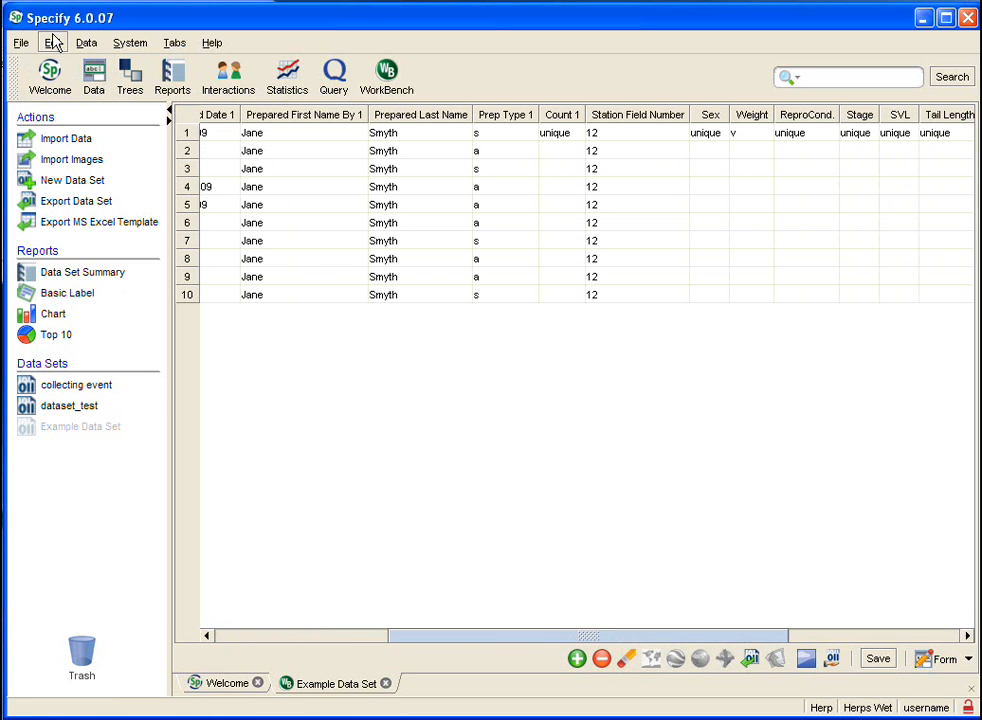
# - Bring up the Edit menu's Find command with Prep Type 1 columns in view
pyautogui.click(56, 42)
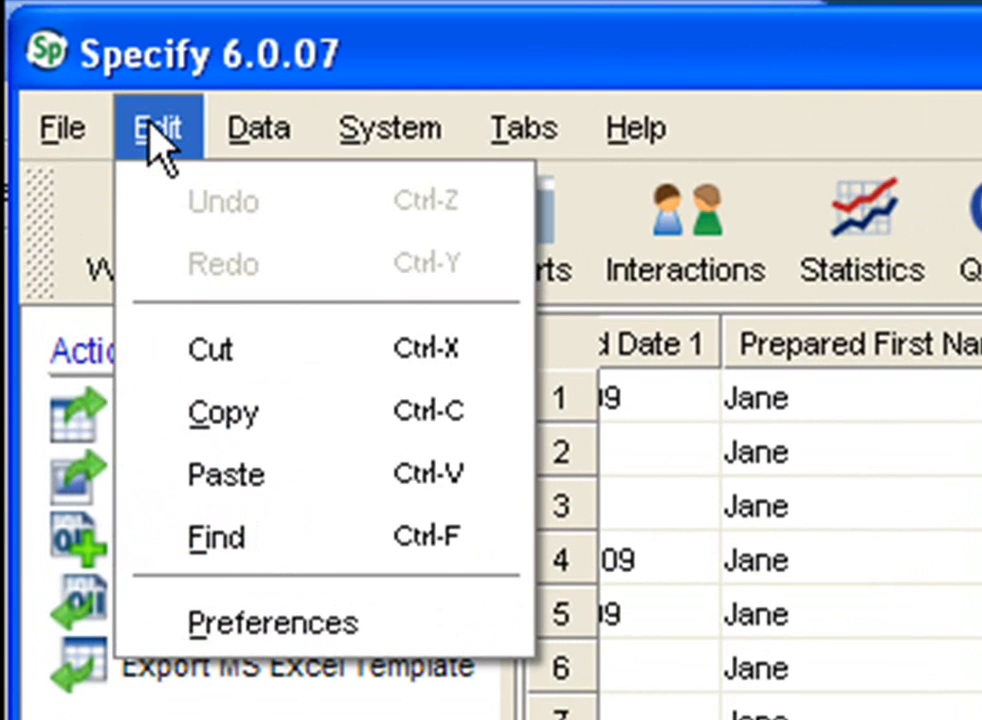
pyautogui.moveTo(217, 537)
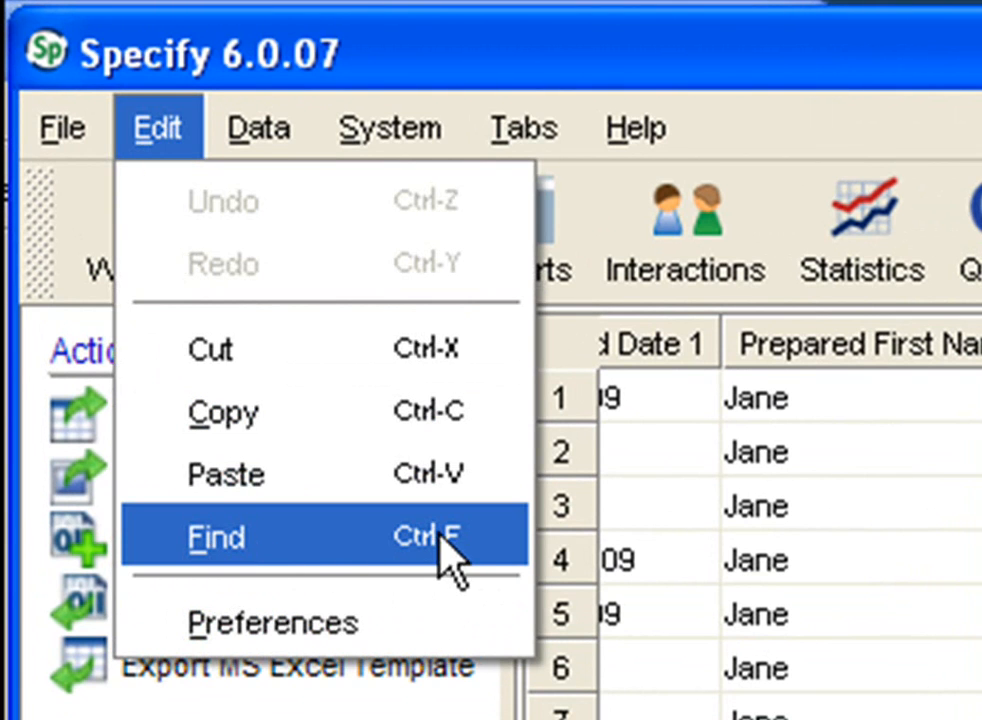
pyautogui.moveTo(435, 565)
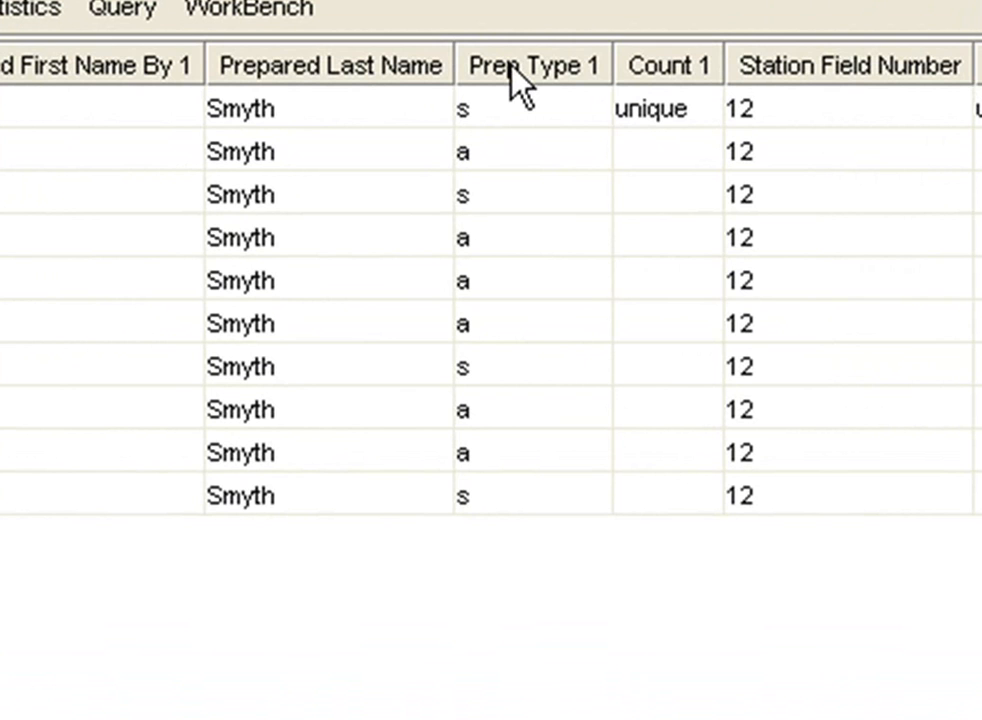
# - Sort by Prep Type 1 and replace the six 'a' codes with 'alcohol' in the selected cells
pyautogui.click(533, 64)
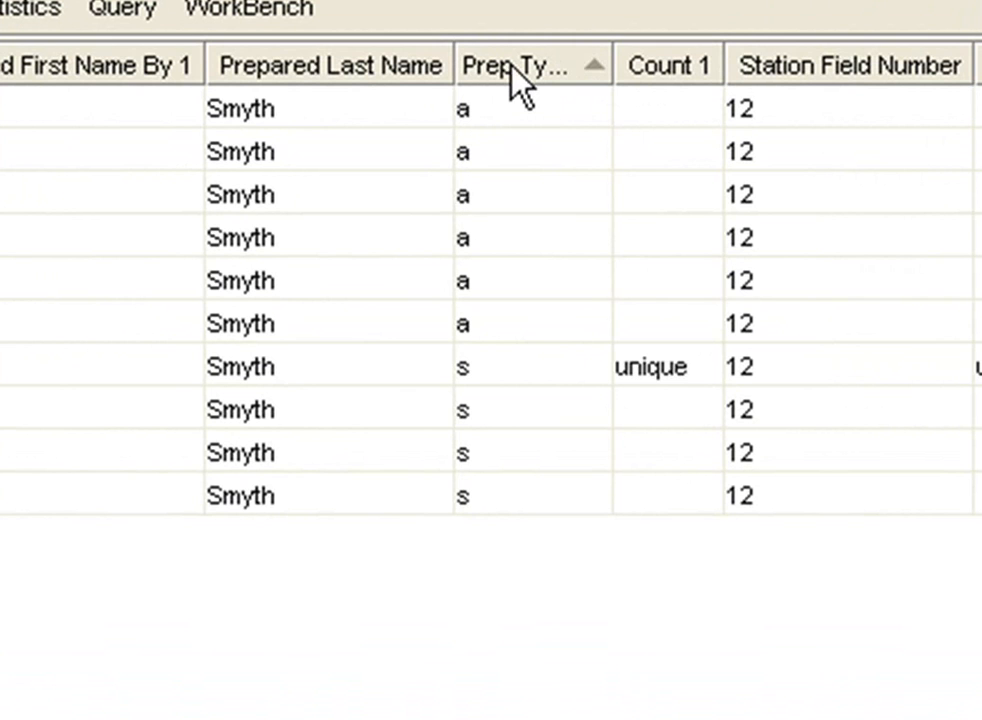
pyautogui.moveTo(488, 138)
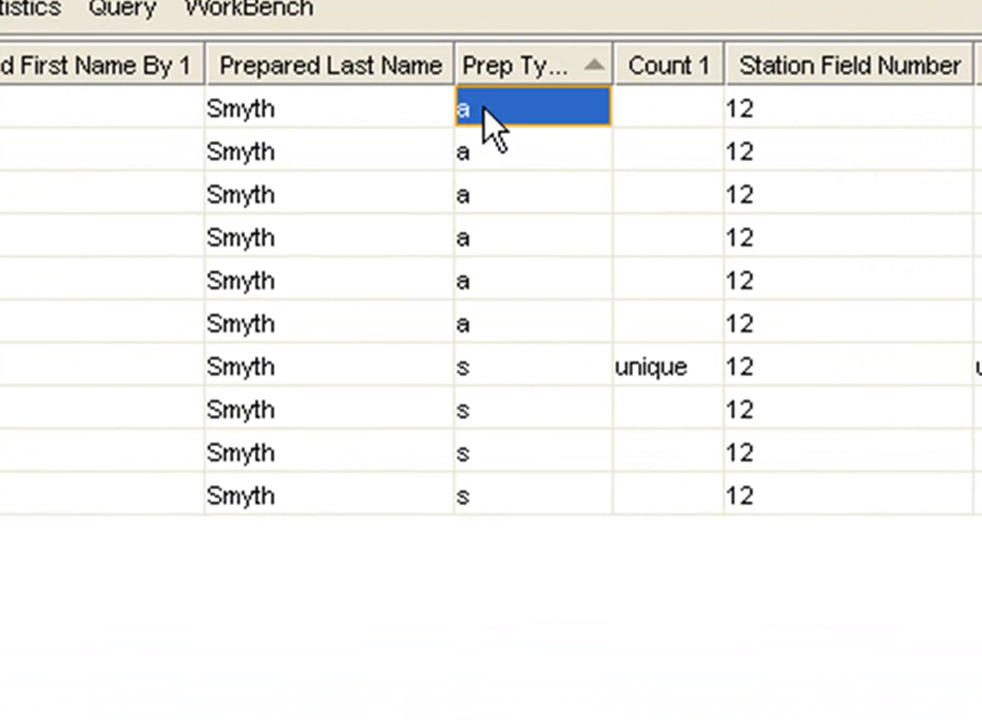
pyautogui.moveTo(485, 345)
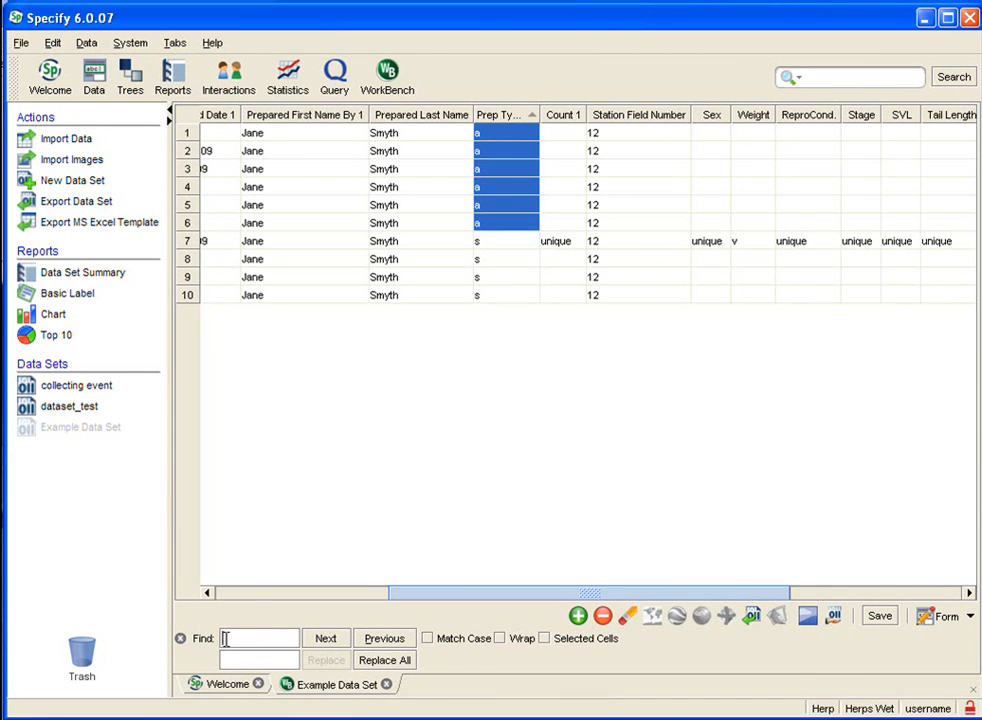
pyautogui.write('a')
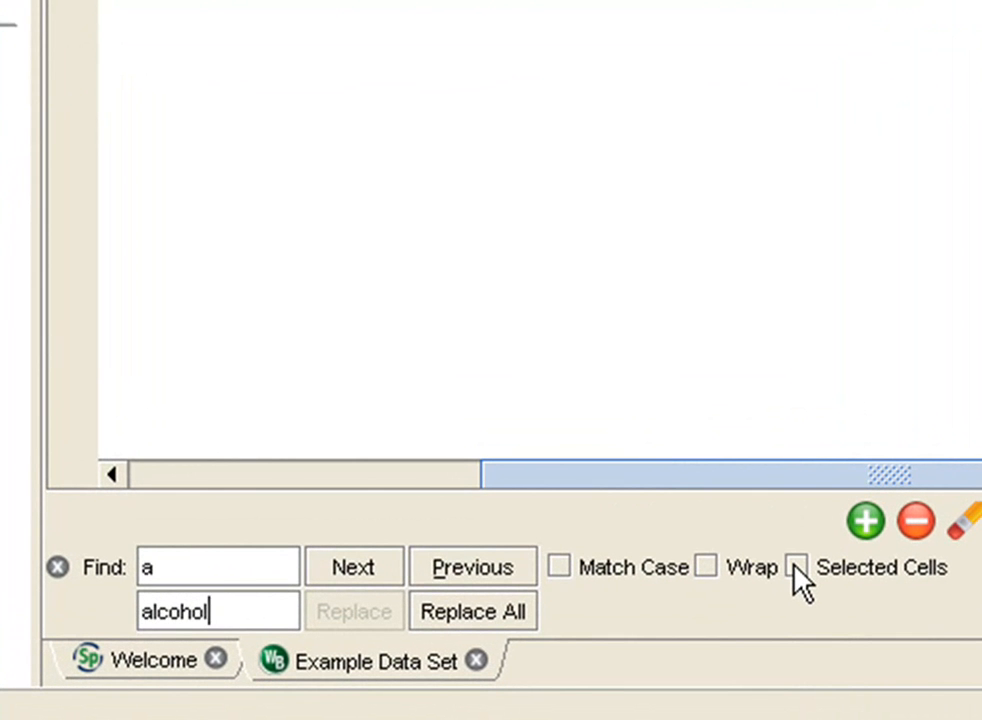
pyautogui.click(798, 567)
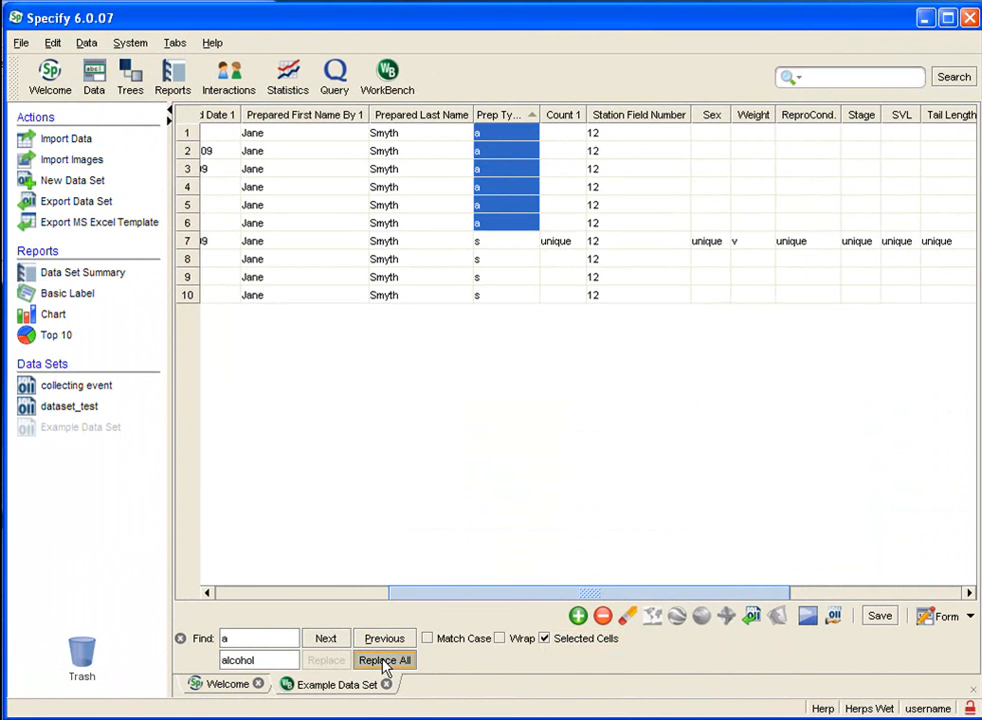
pyautogui.click(384, 660)
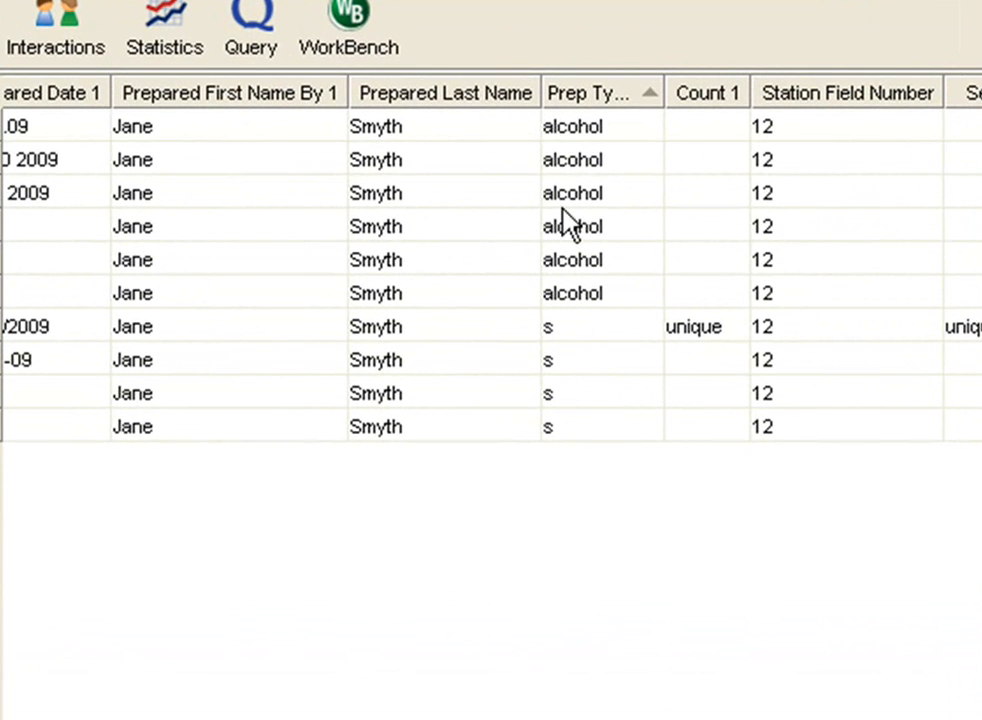
pyautogui.moveTo(630, 190)
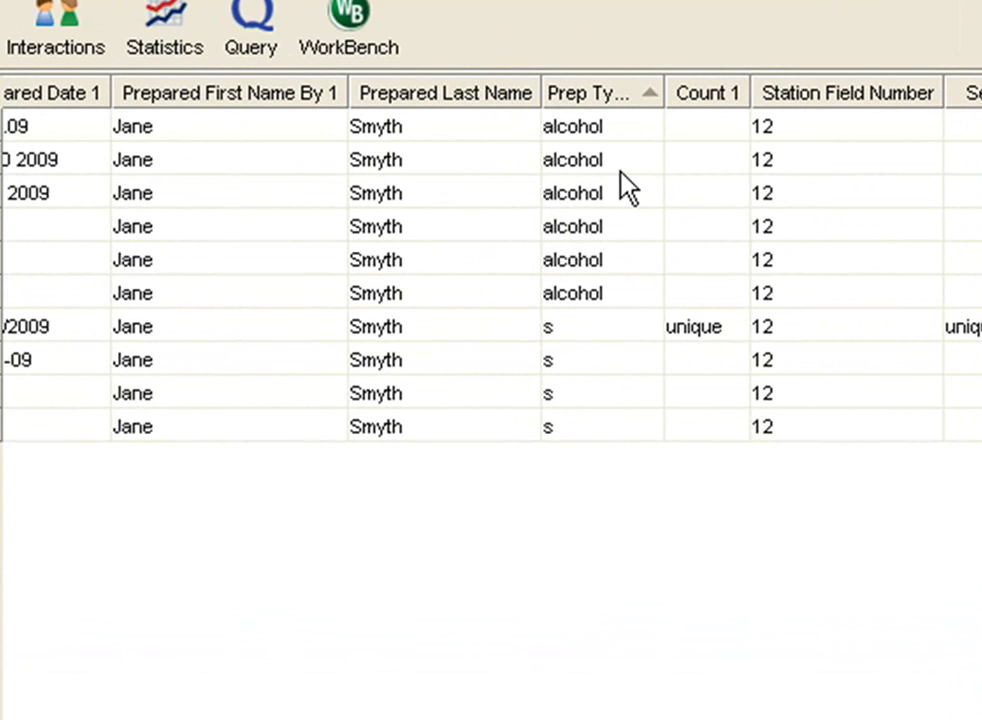
pyautogui.moveTo(235, 108)
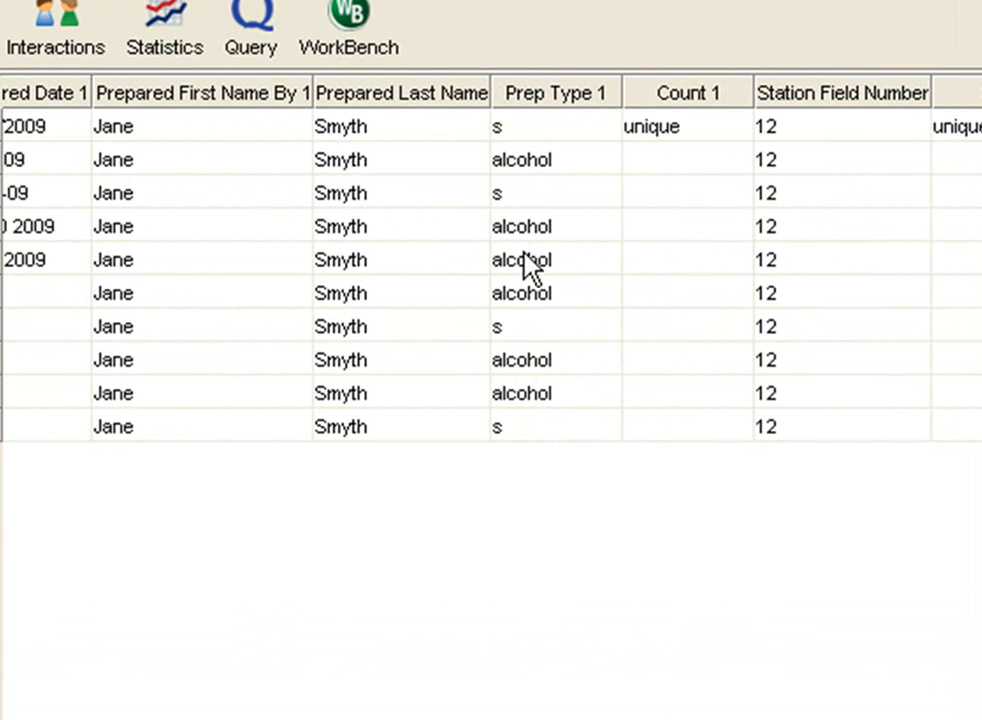
pyautogui.moveTo(525, 105)
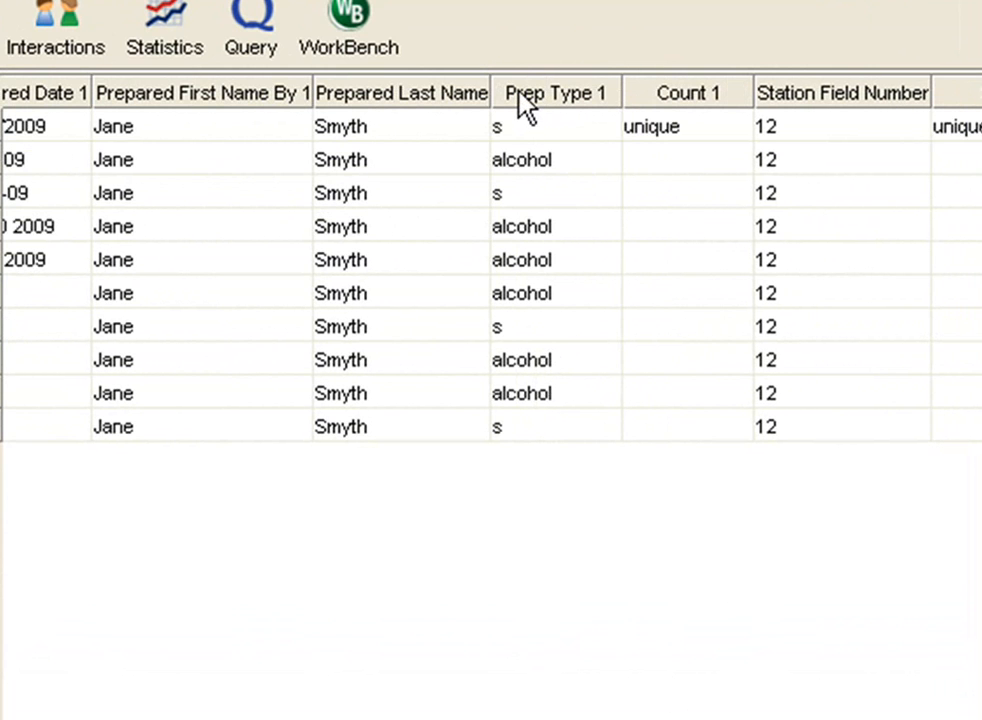
# - Re-sort by Prep Type and replace the four 's' codes with 'skeleton'
pyautogui.click(556, 92)
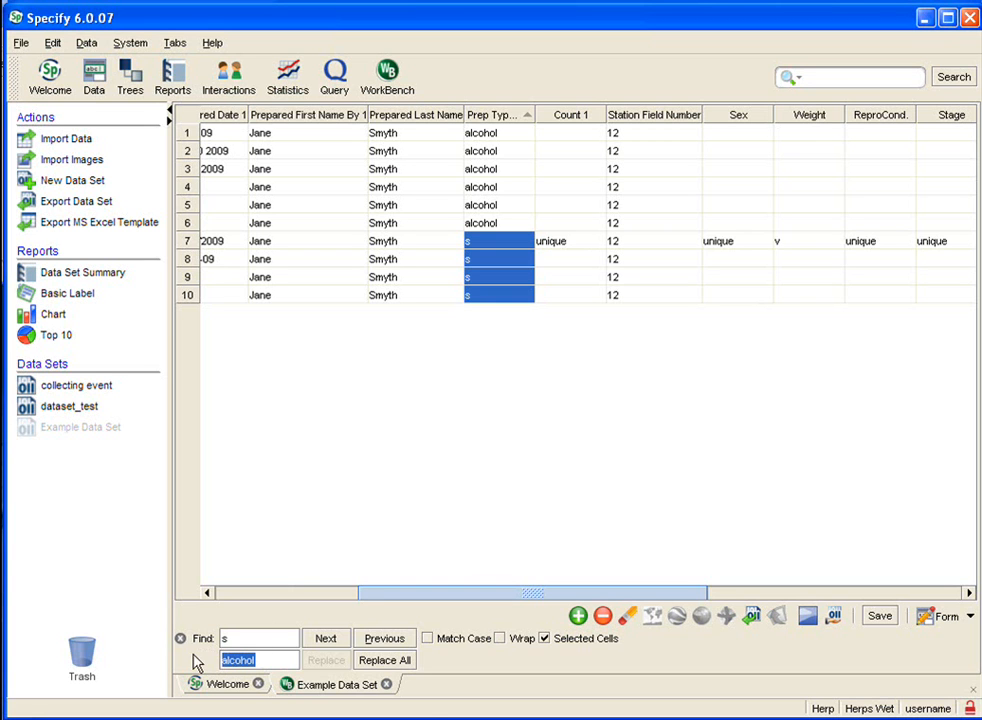
pyautogui.write('skeleton')
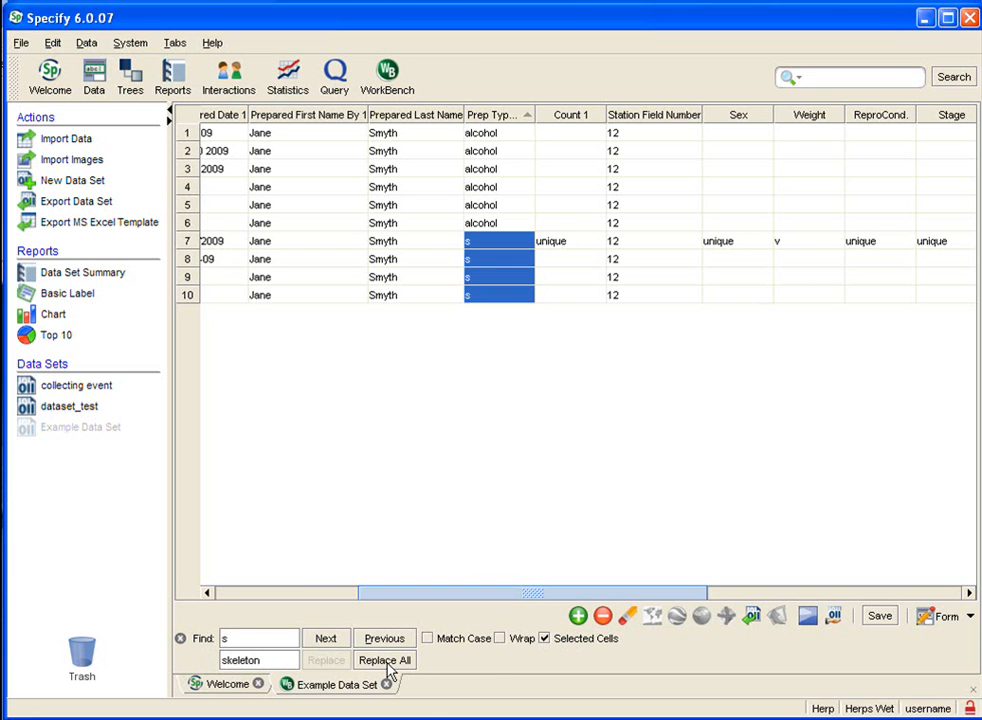
pyautogui.click(384, 660)
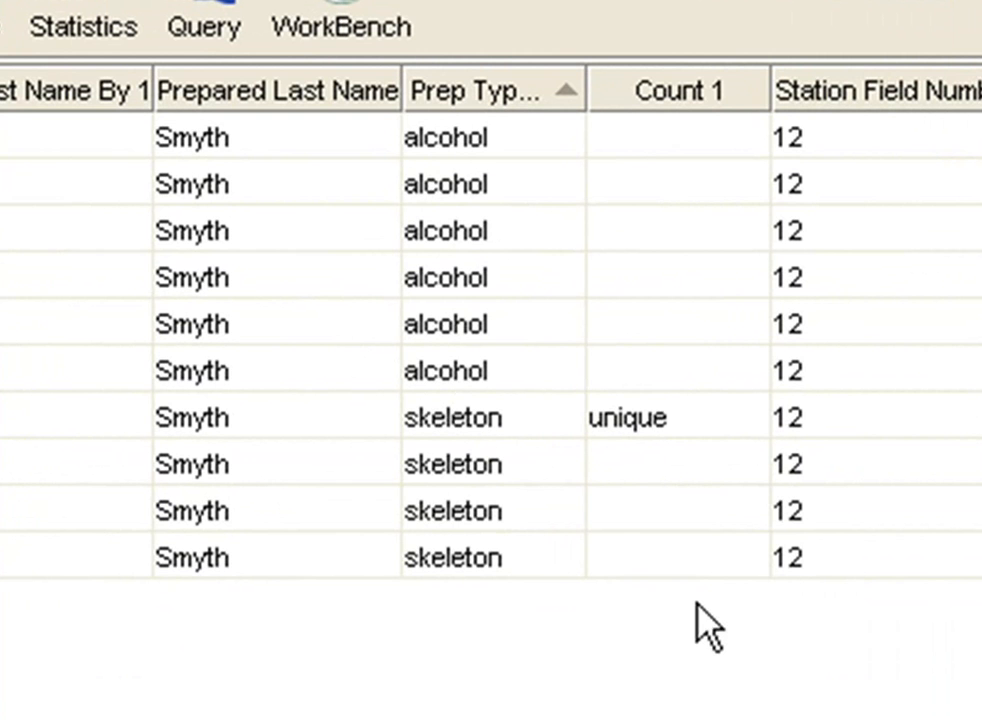
pyautogui.moveTo(738, 605)
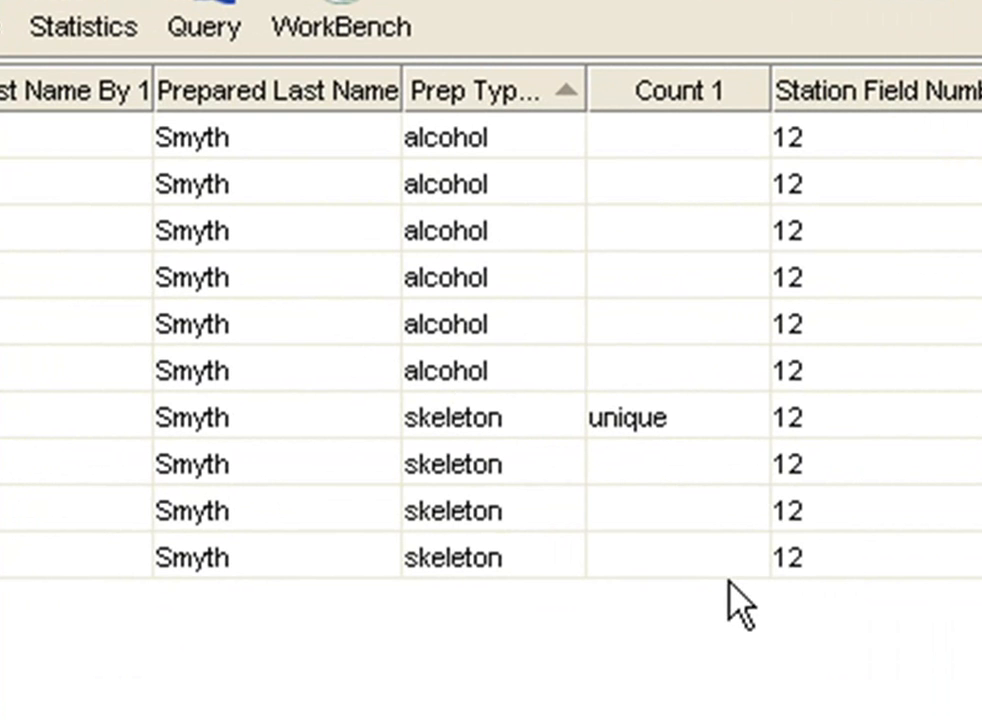
pyautogui.click(384, 659)
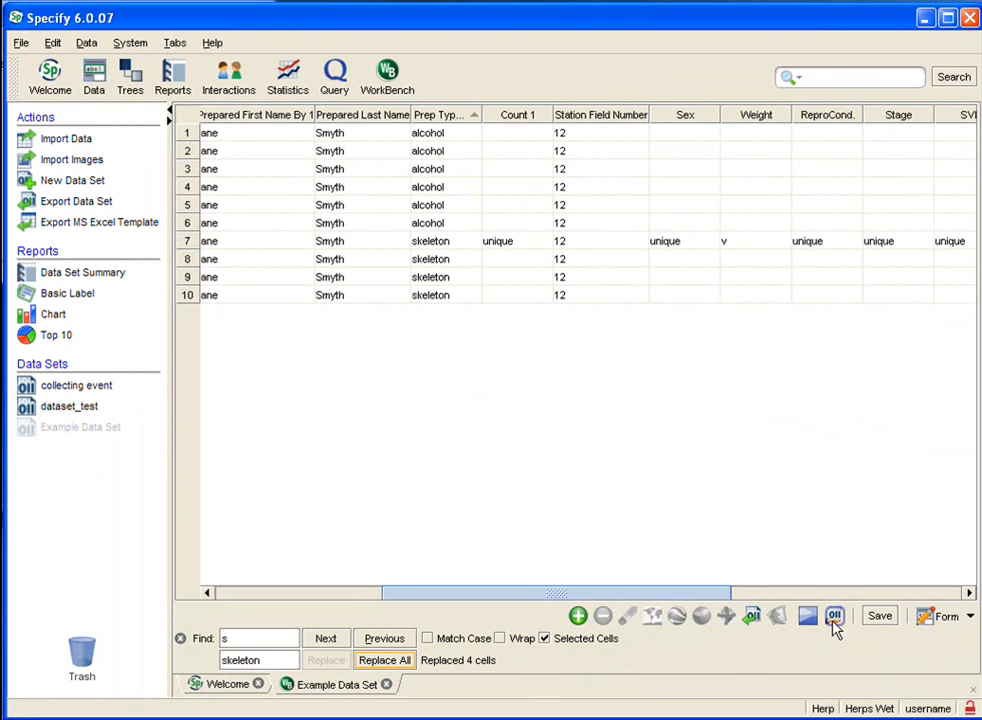
pyautogui.moveTo(835, 616)
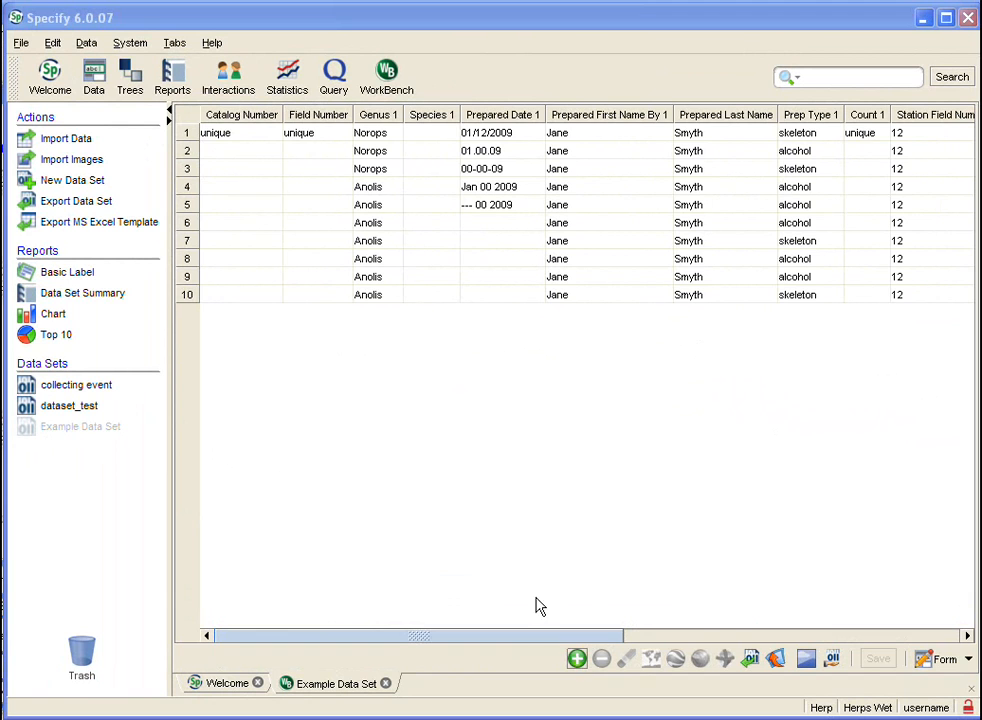
pyautogui.moveTo(370, 300)
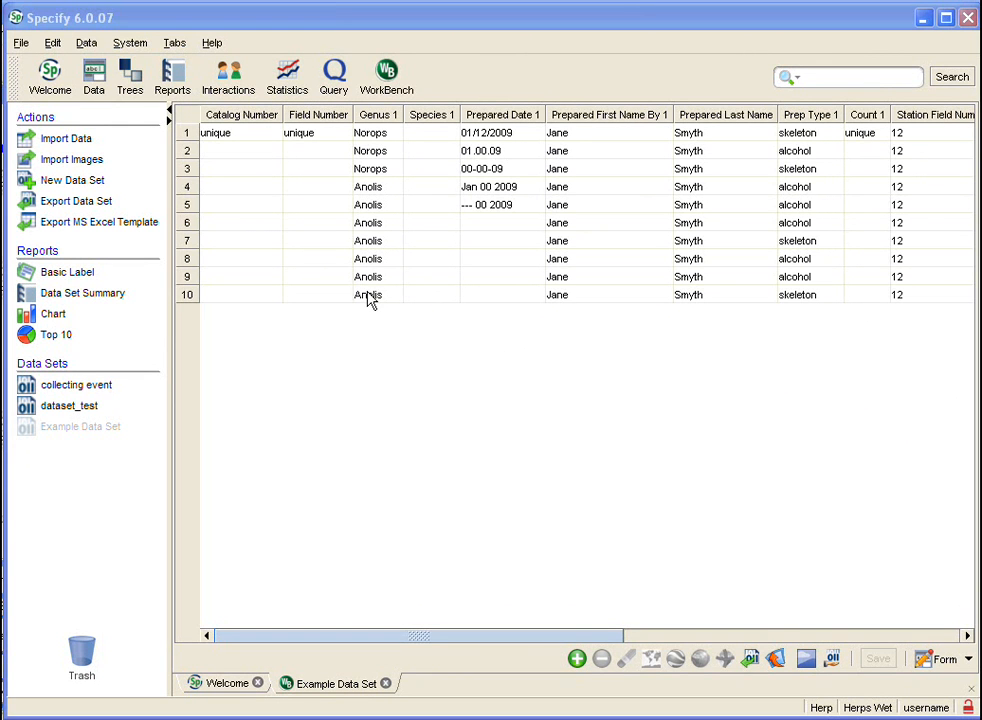
# - Close the find bar and select the Anolis genus cell in row 10
pyautogui.click(368, 294)
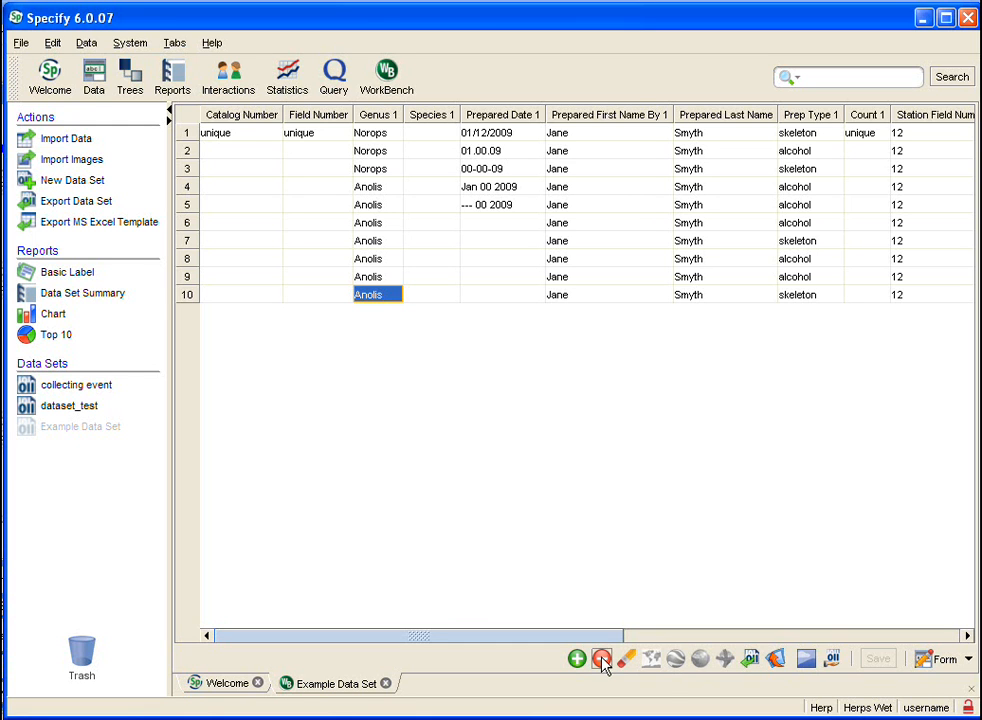
pyautogui.moveTo(601, 658)
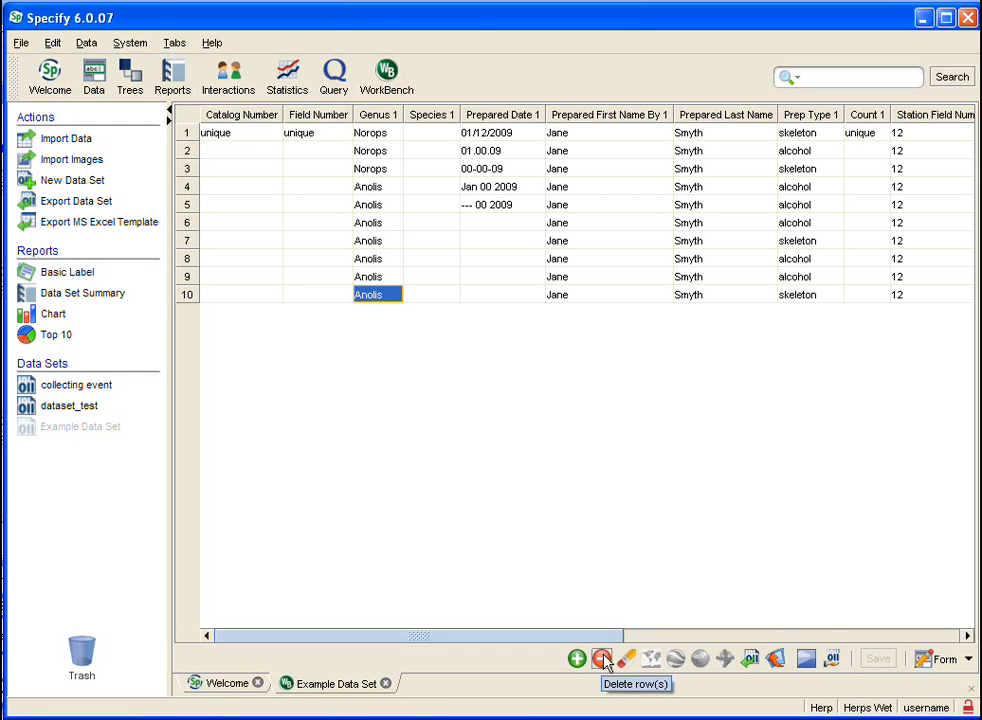
pyautogui.moveTo(626, 658)
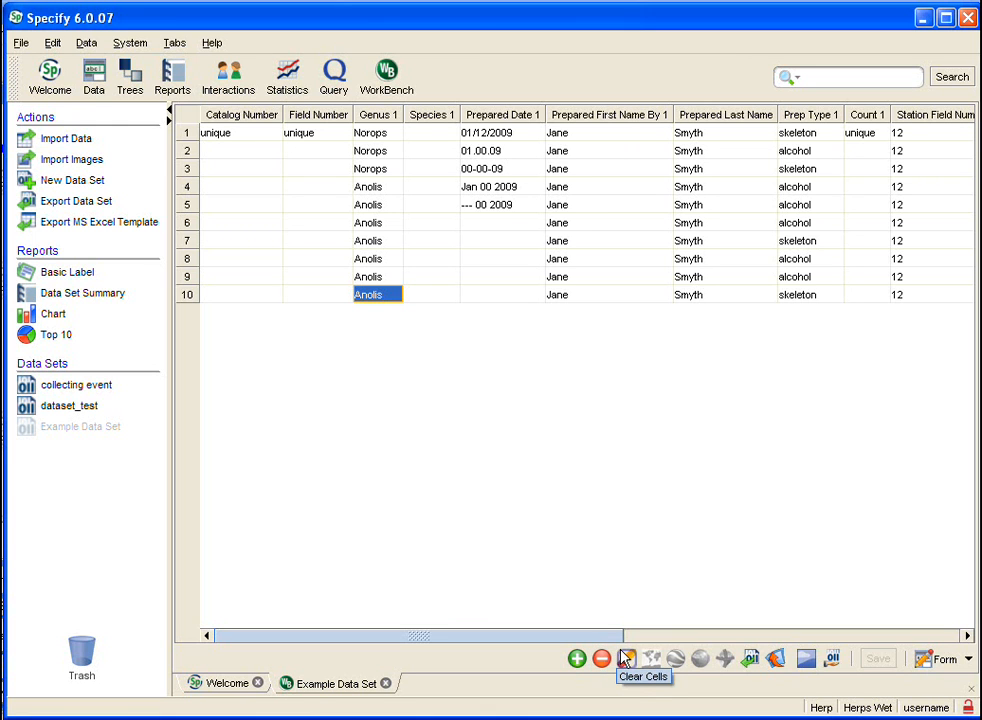